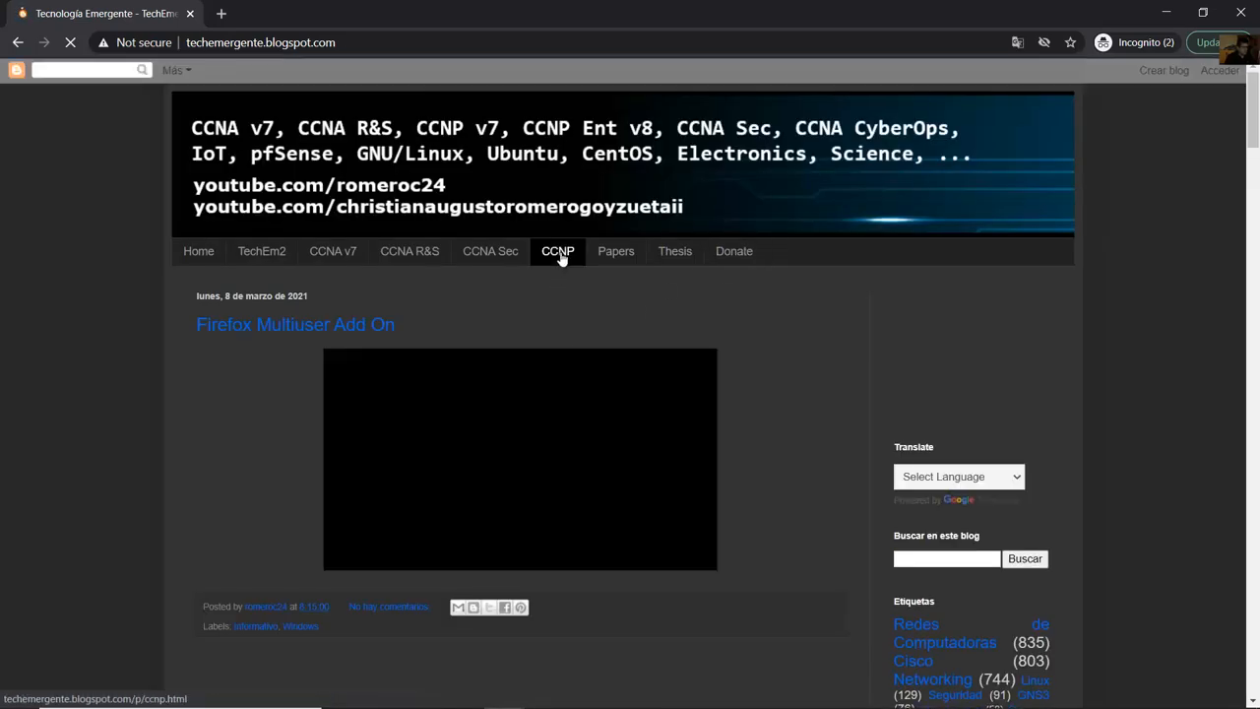
Open the blog's CCNP page and scroll to the GNS3 image download links
left_click(557, 251)
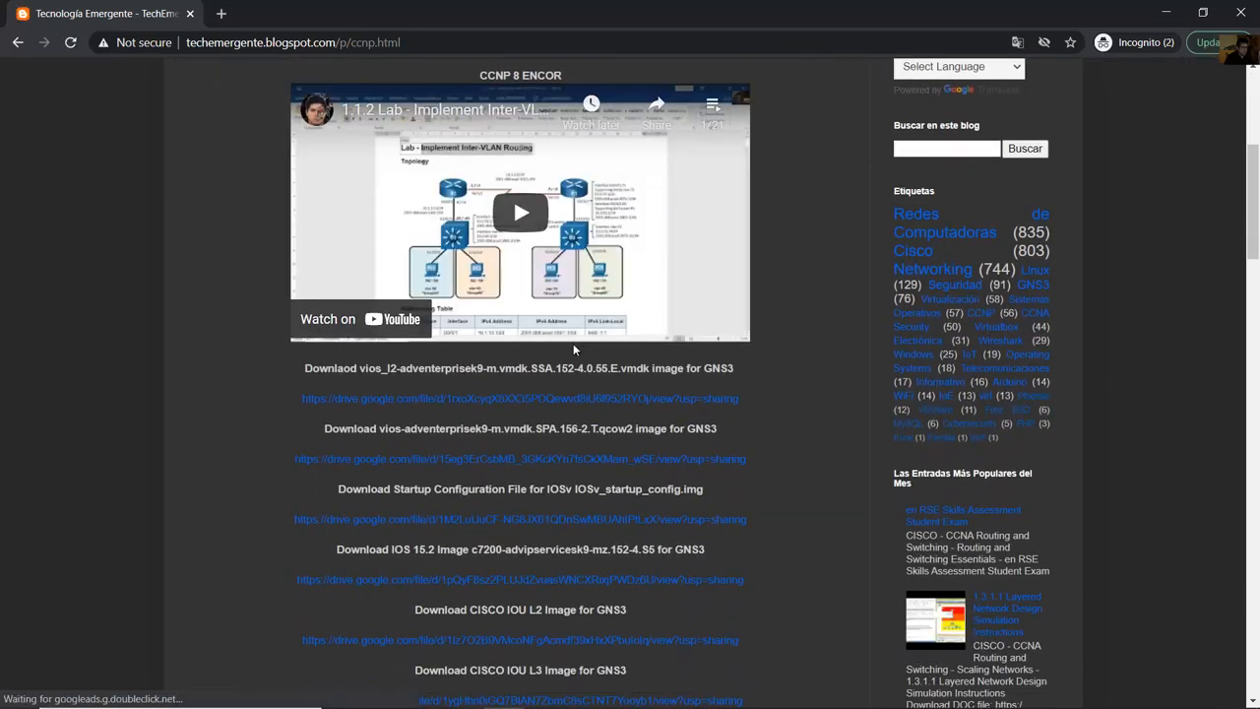
double_click(330, 368)
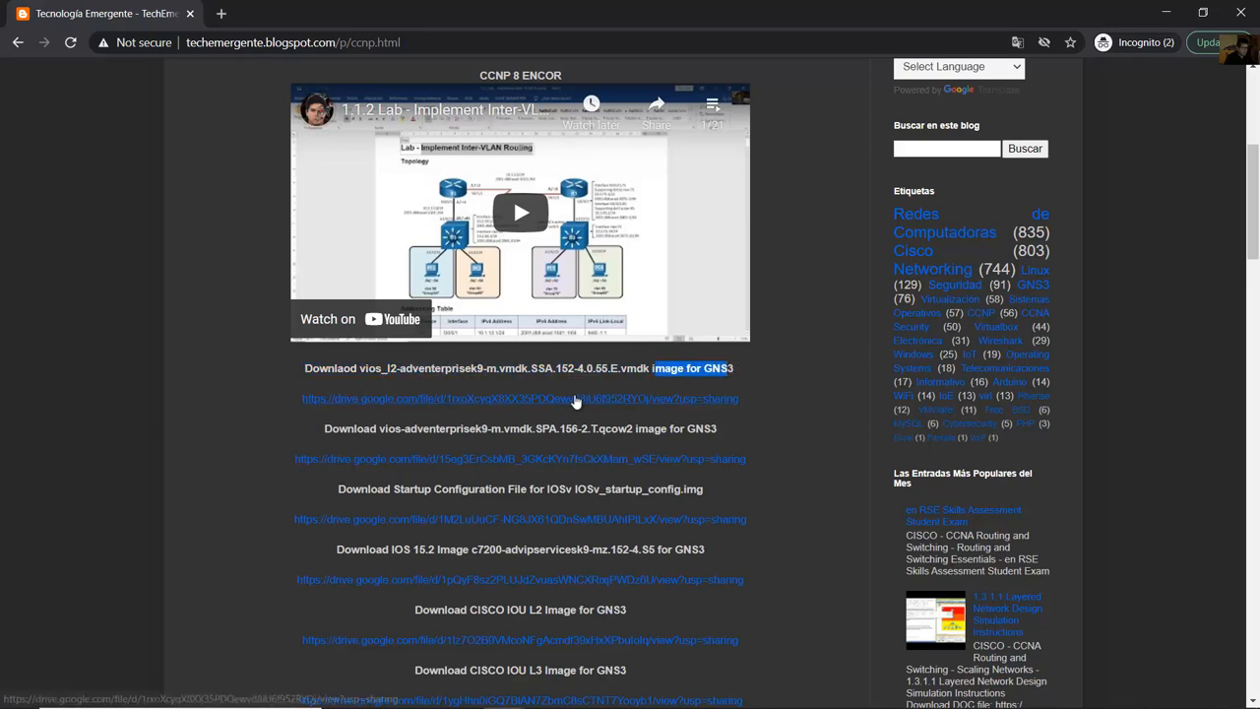
Open the vios_l2-adventerprisek9 vmdk file's Google Drive page, then return to the GNS3 window
left_click(515, 398)
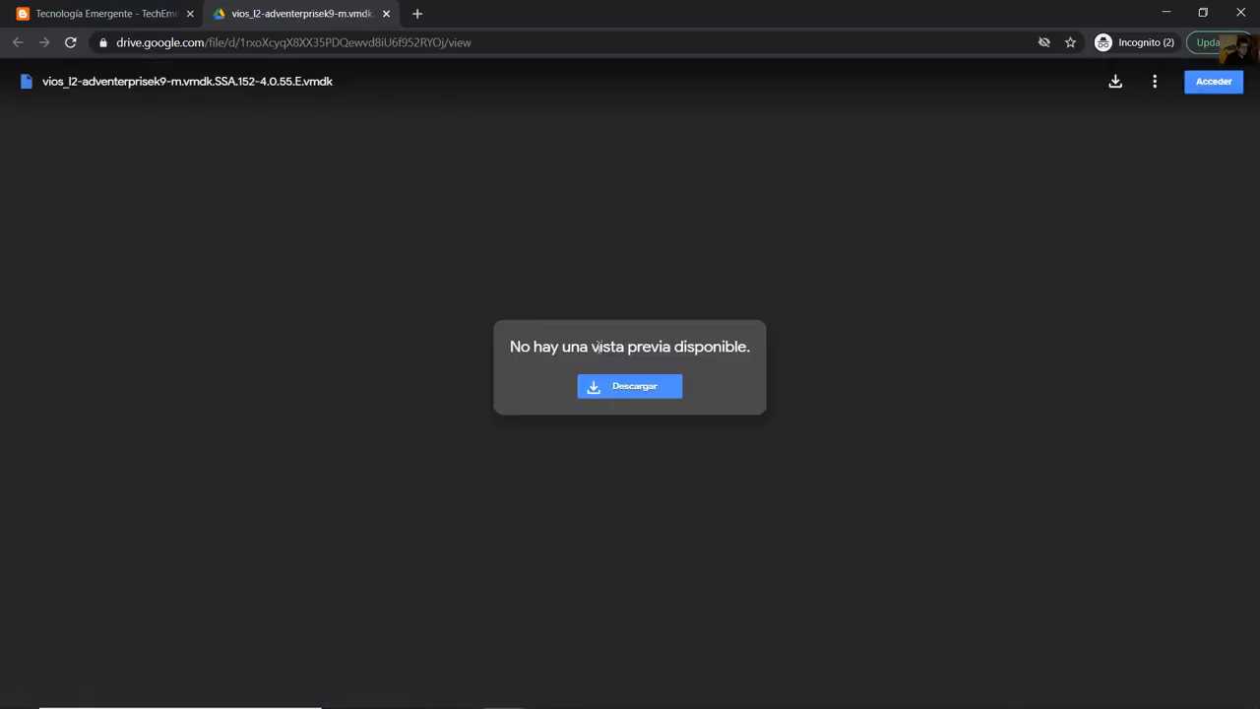
mouse_move(321, 81)
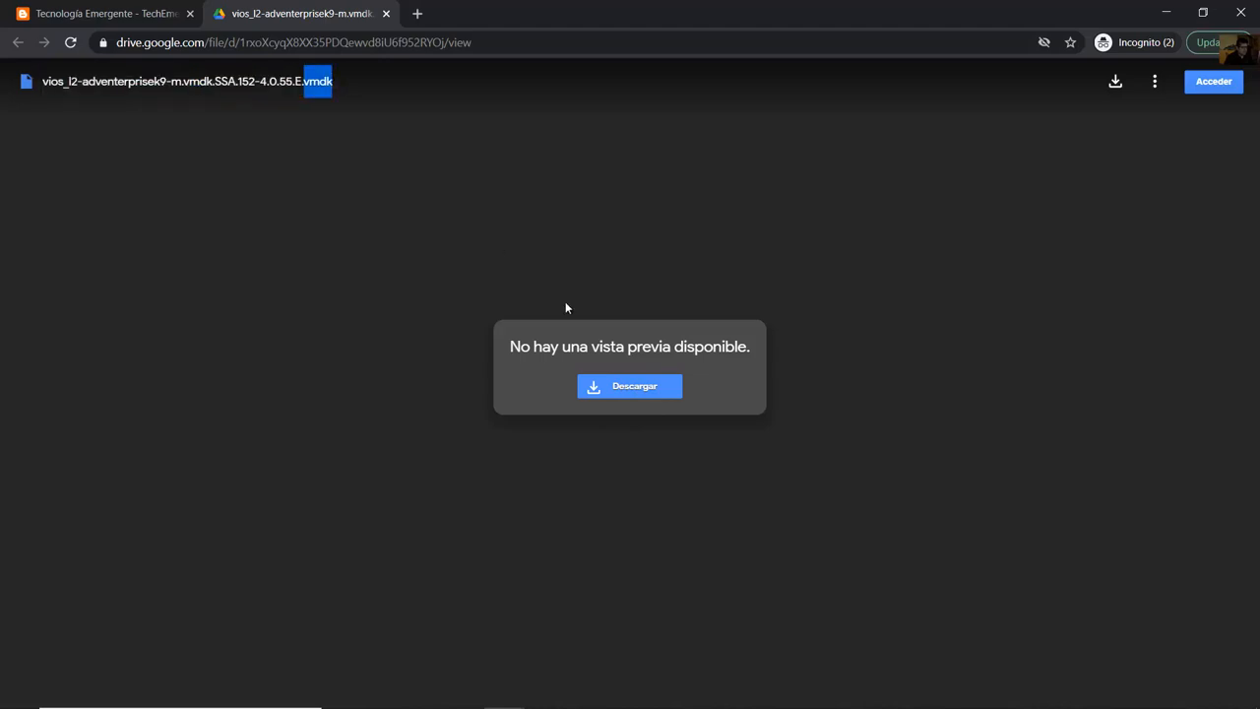
left_click(629, 385)
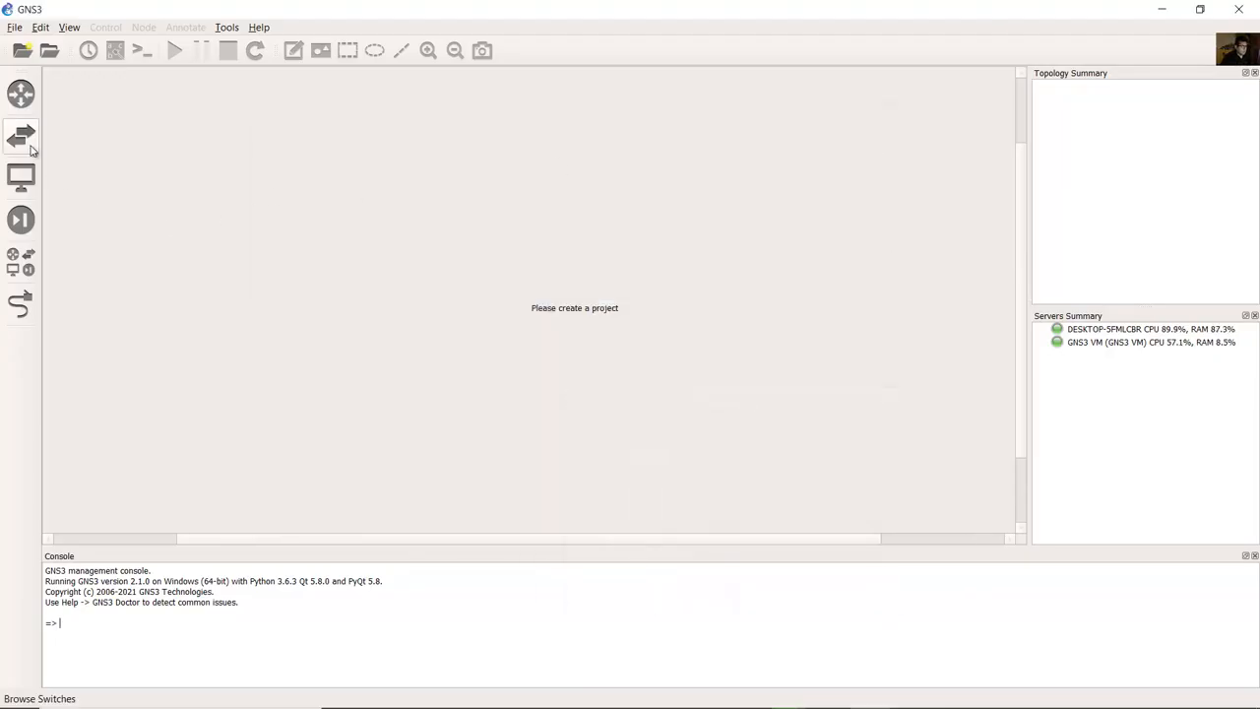
Select the Cisco IOSvL2 switch appliance and create a new blank project named test-IOSvL2
left_click(19, 135)
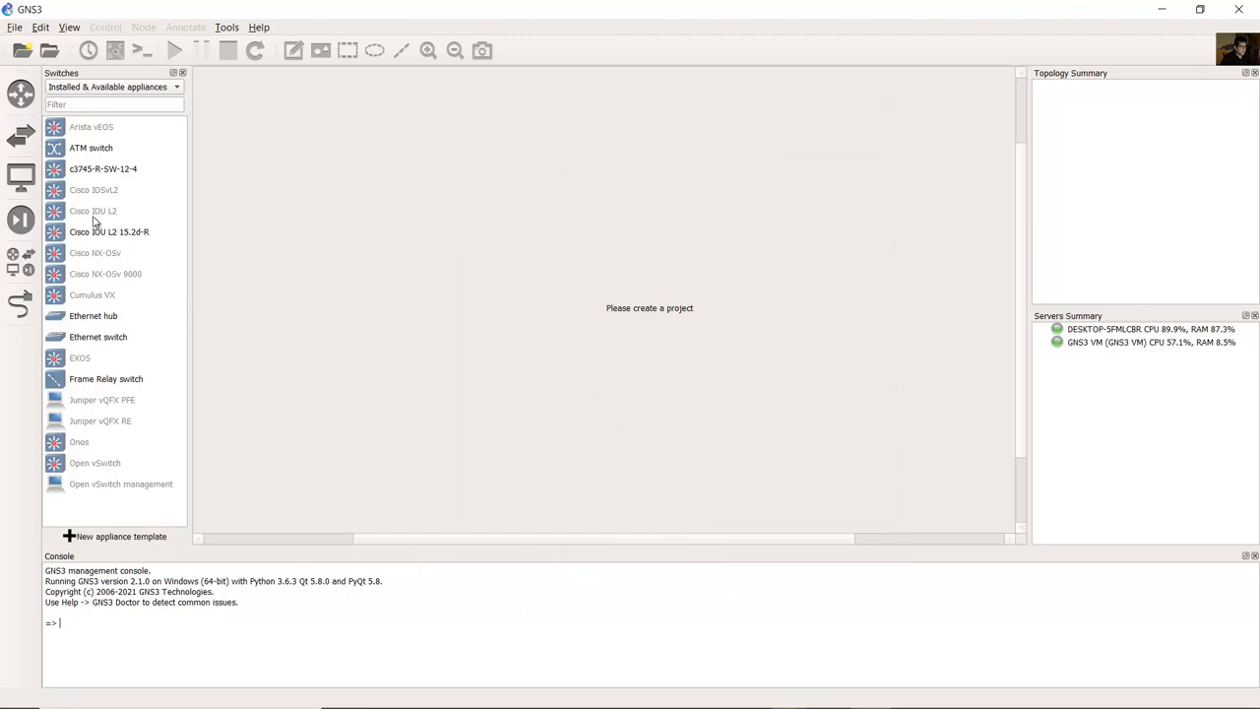
left_click(93, 189)
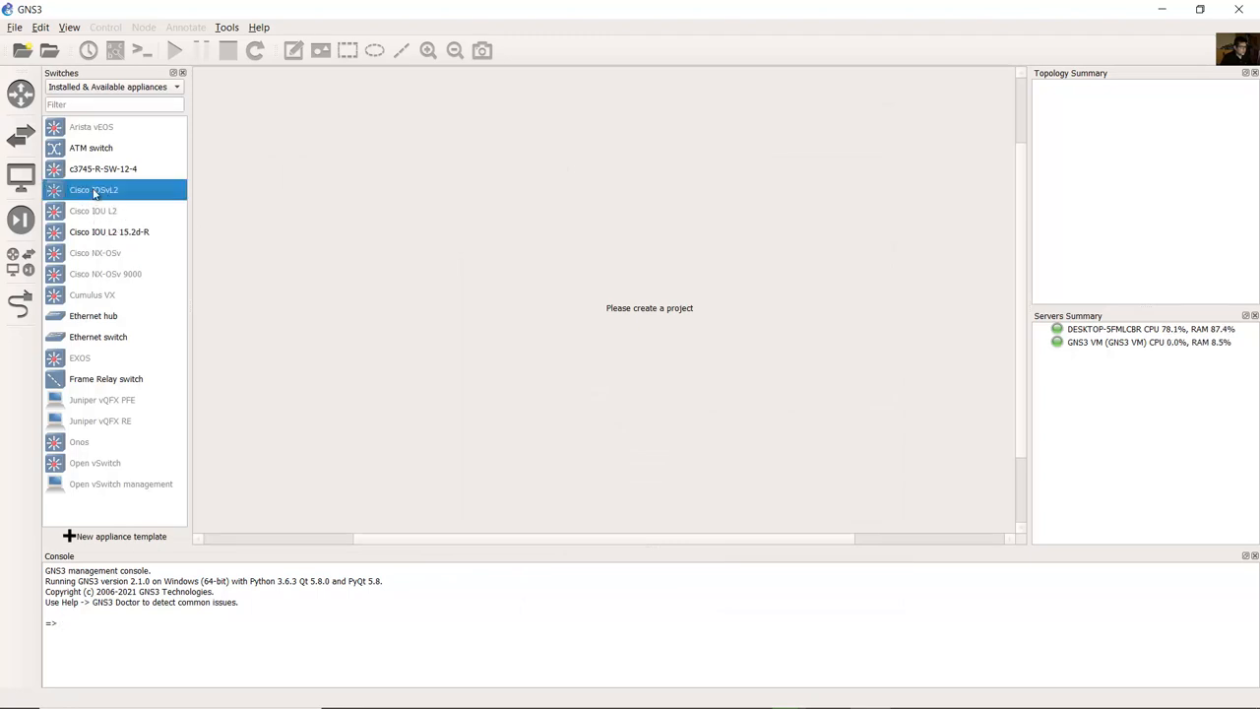
mouse_move(168, 209)
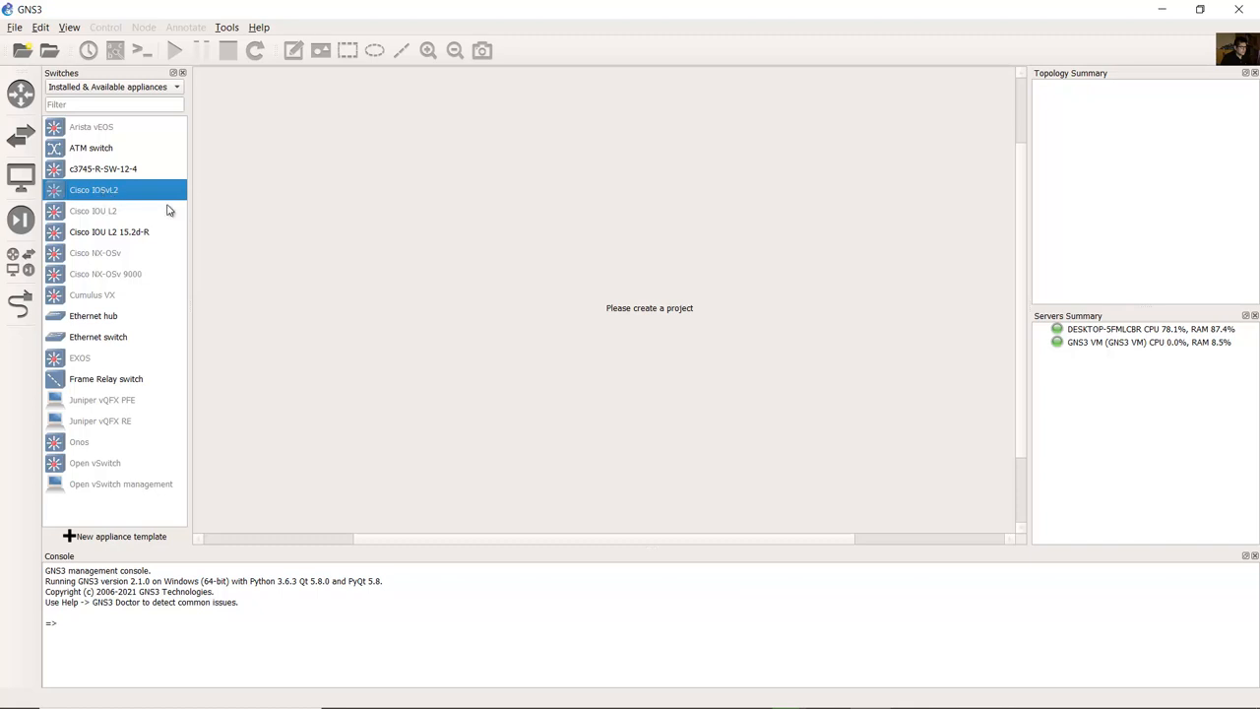
mouse_move(127, 143)
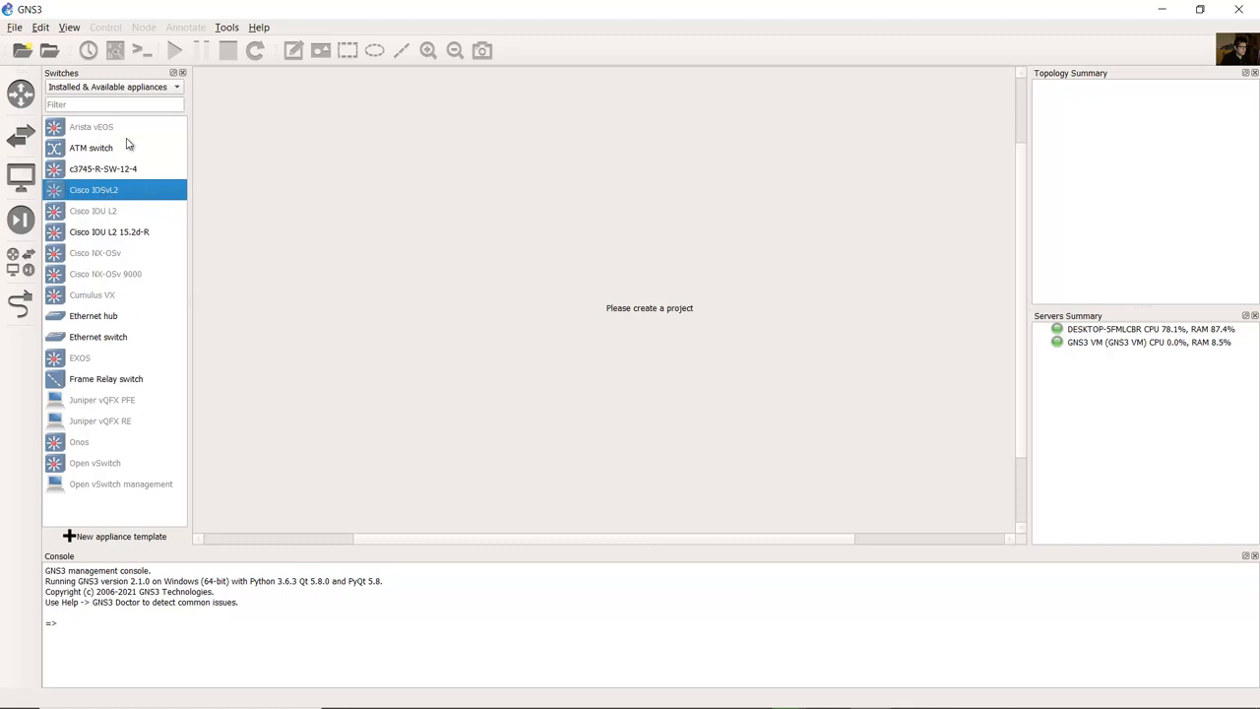
mouse_move(22, 51)
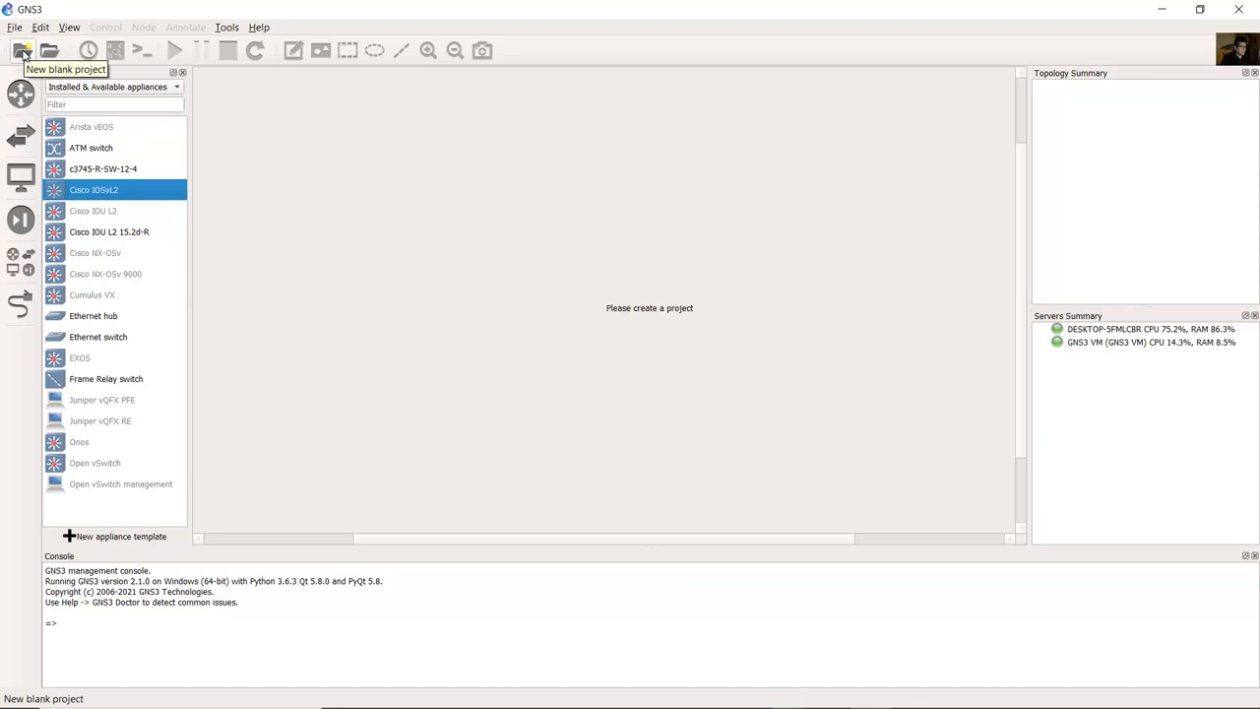
left_click(23, 52)
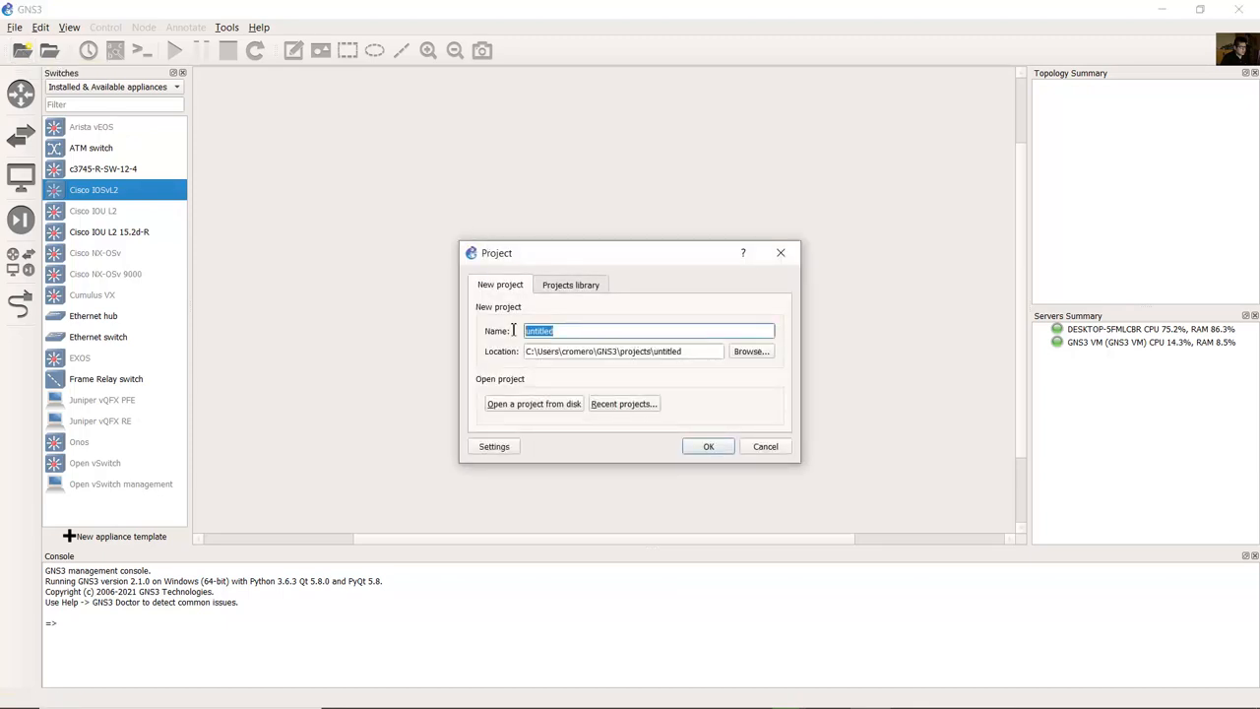
type("test-")
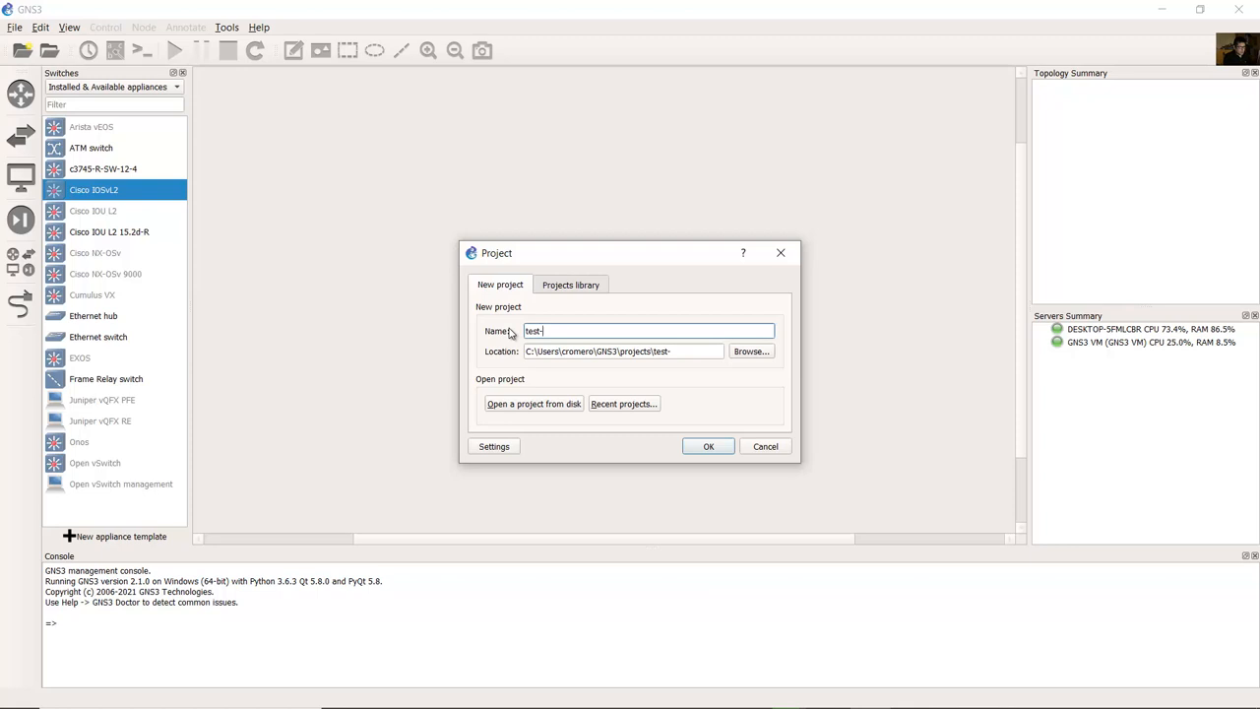
type("IOSvL2")
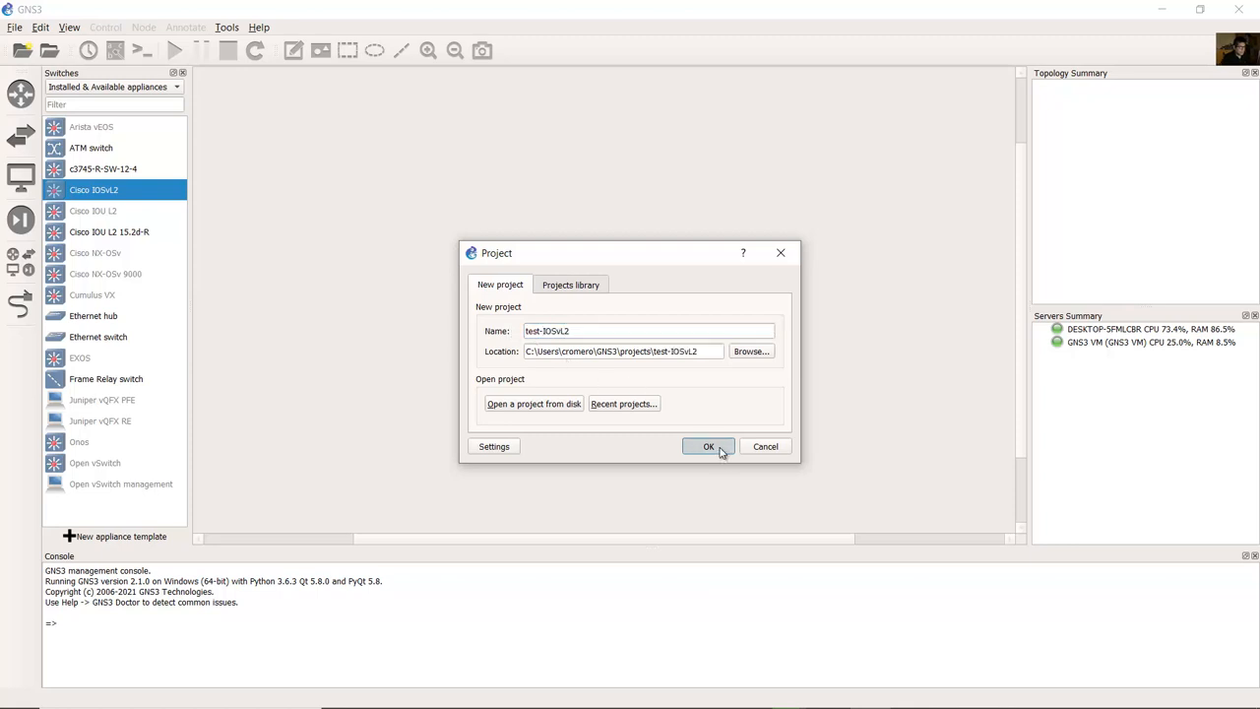
left_click(708, 446)
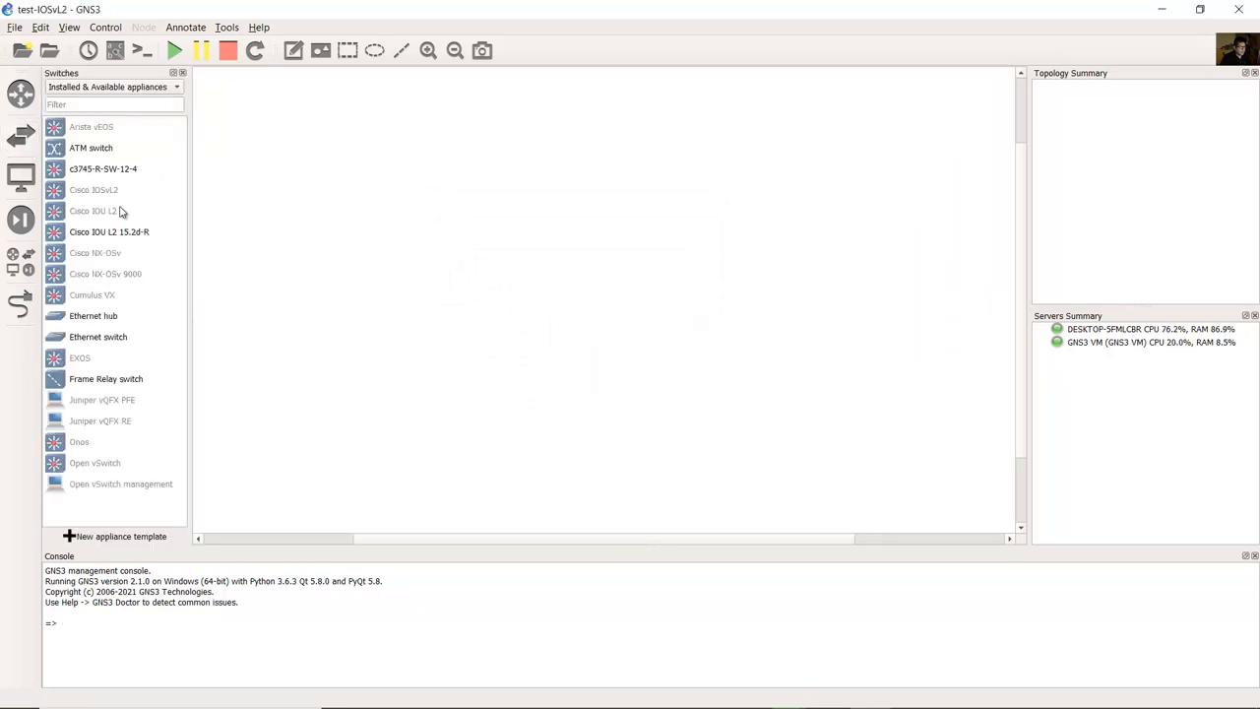
Start installing the Cisco IOSvL2 appliance on the GNS3 VM and reach the required files step
left_click(93, 189)
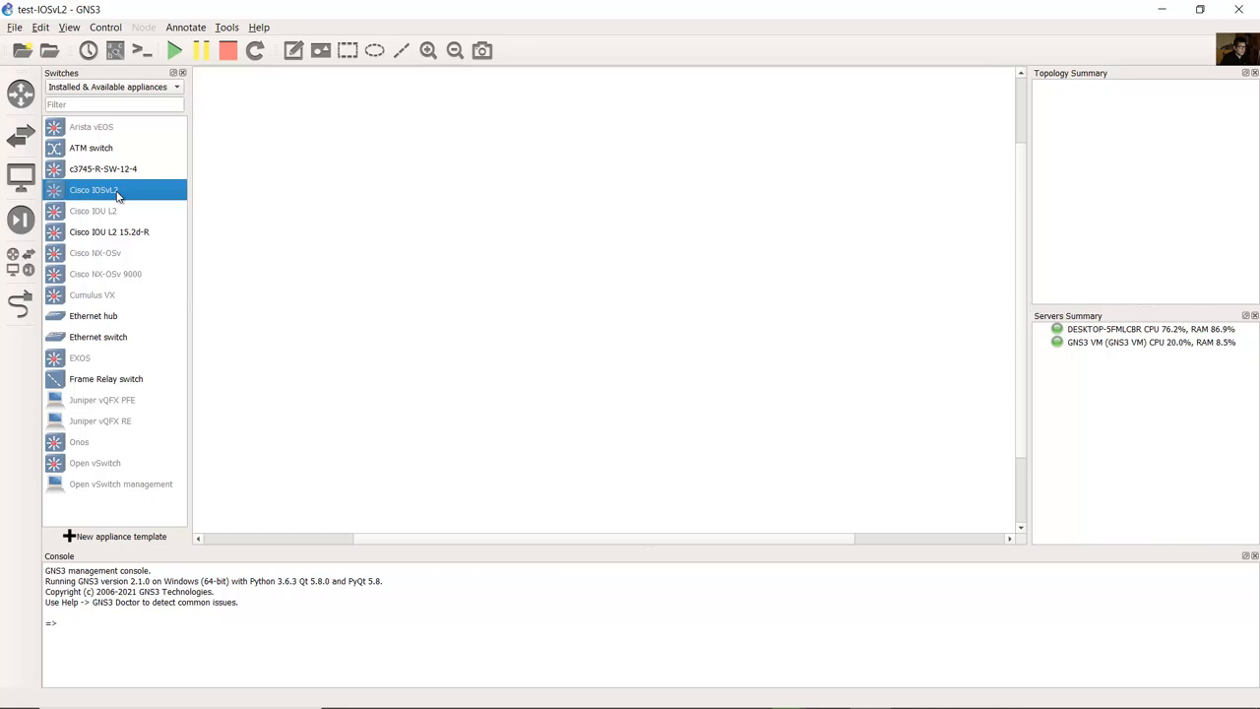
double_click(93, 189)
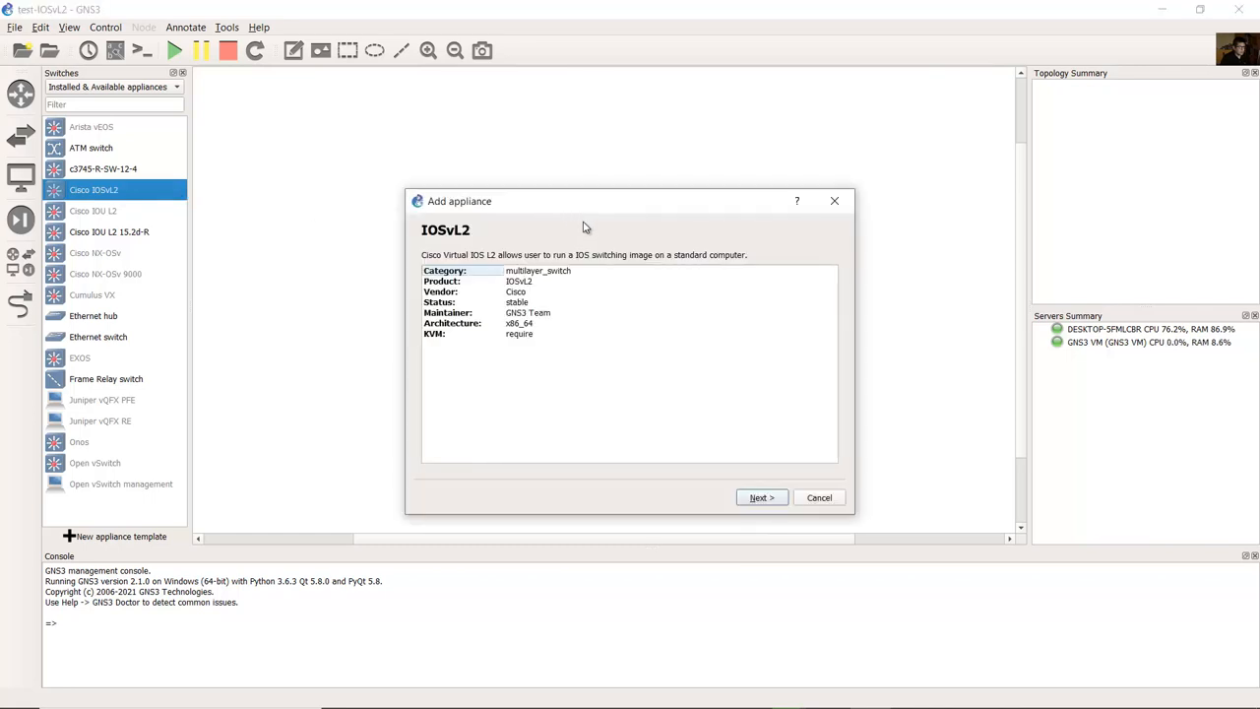
mouse_move(483, 286)
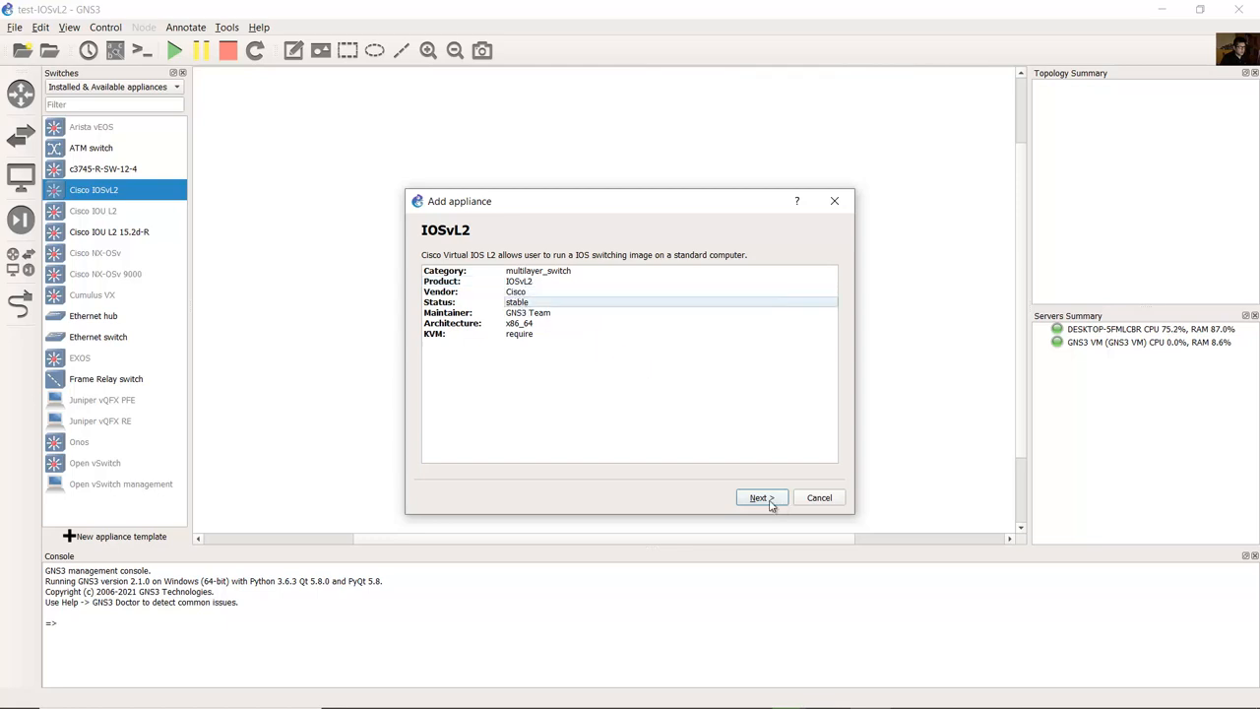
left_click(761, 497)
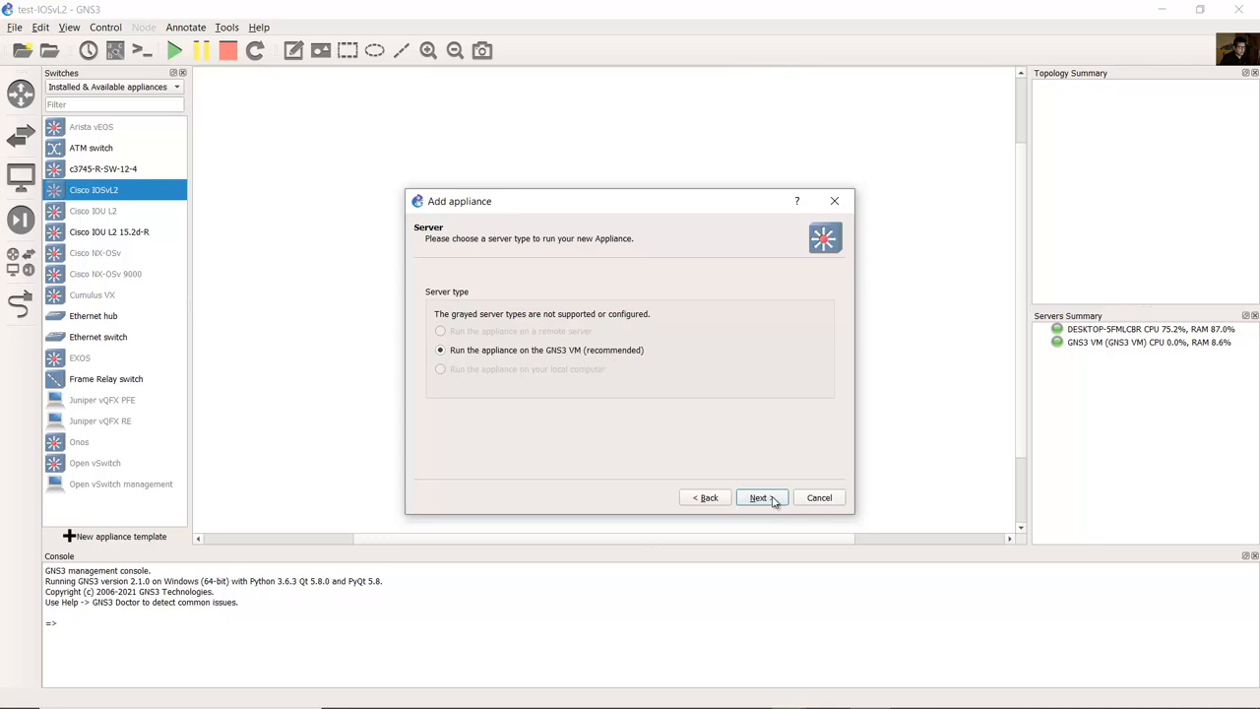
left_click(761, 497)
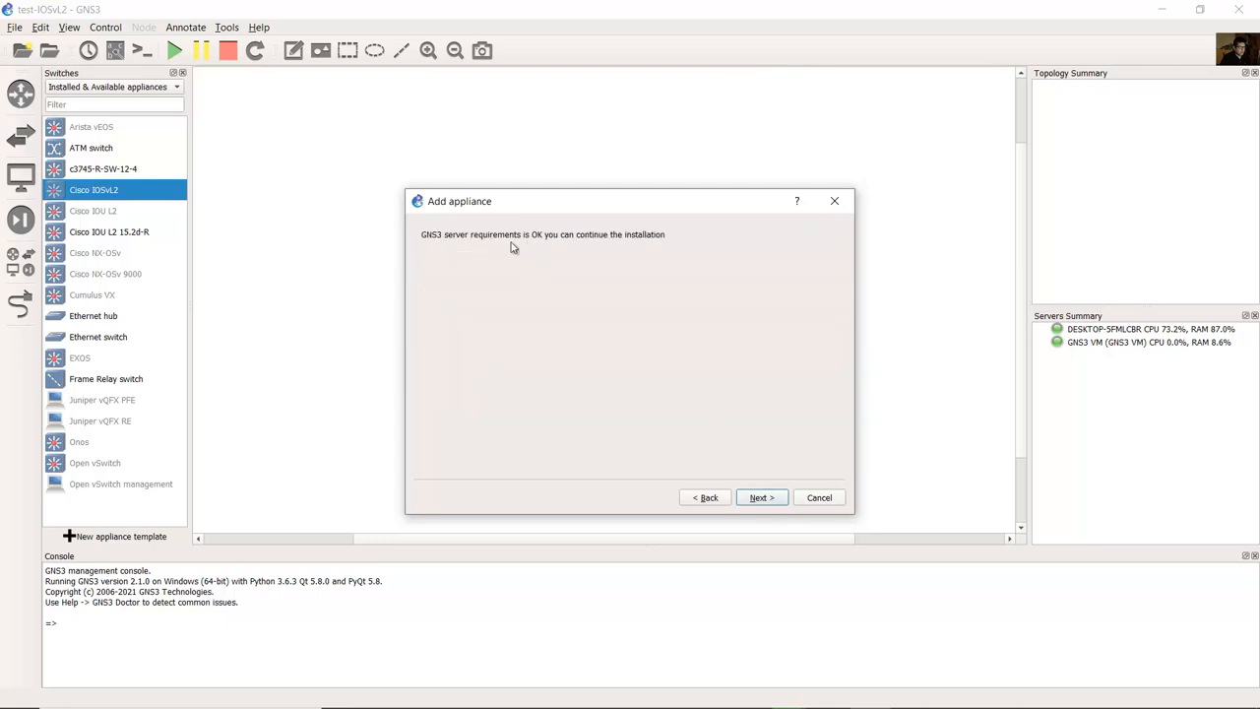
mouse_move(540, 241)
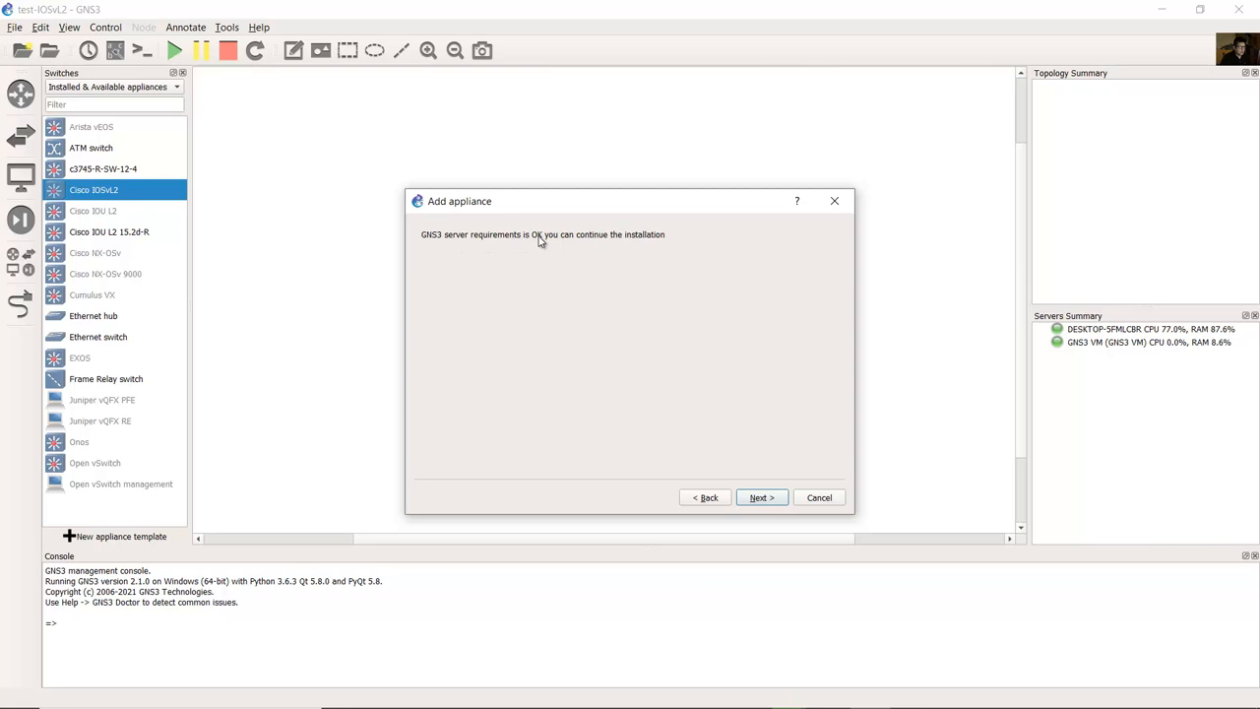
left_click(760, 498)
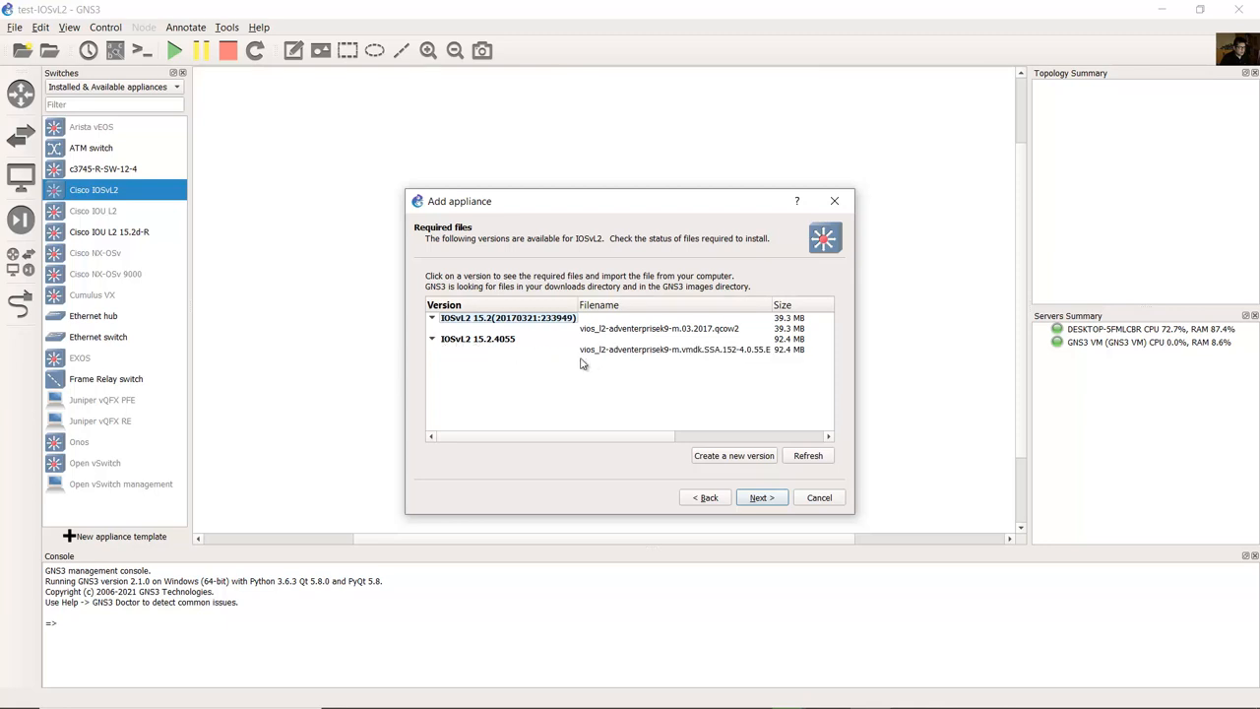
Select the IOSvL2 15.2.4055 version and its vmdk image file row to check its missing status
left_click(483, 338)
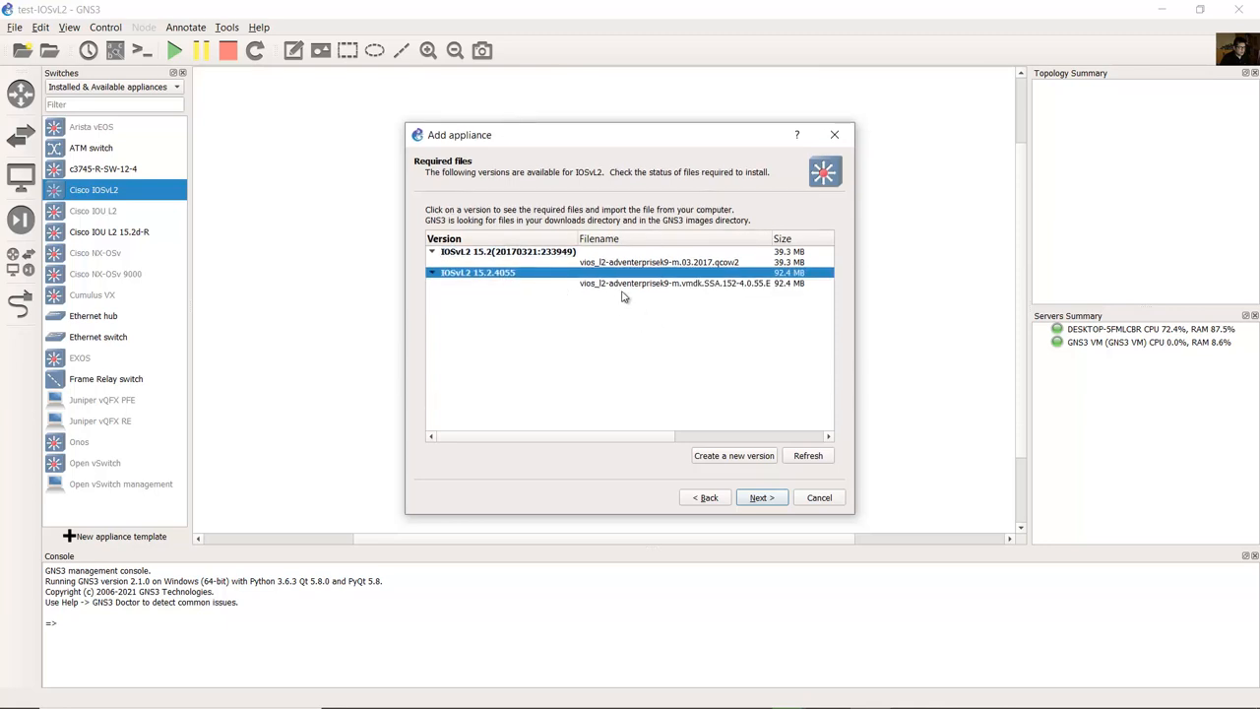
left_click(676, 283)
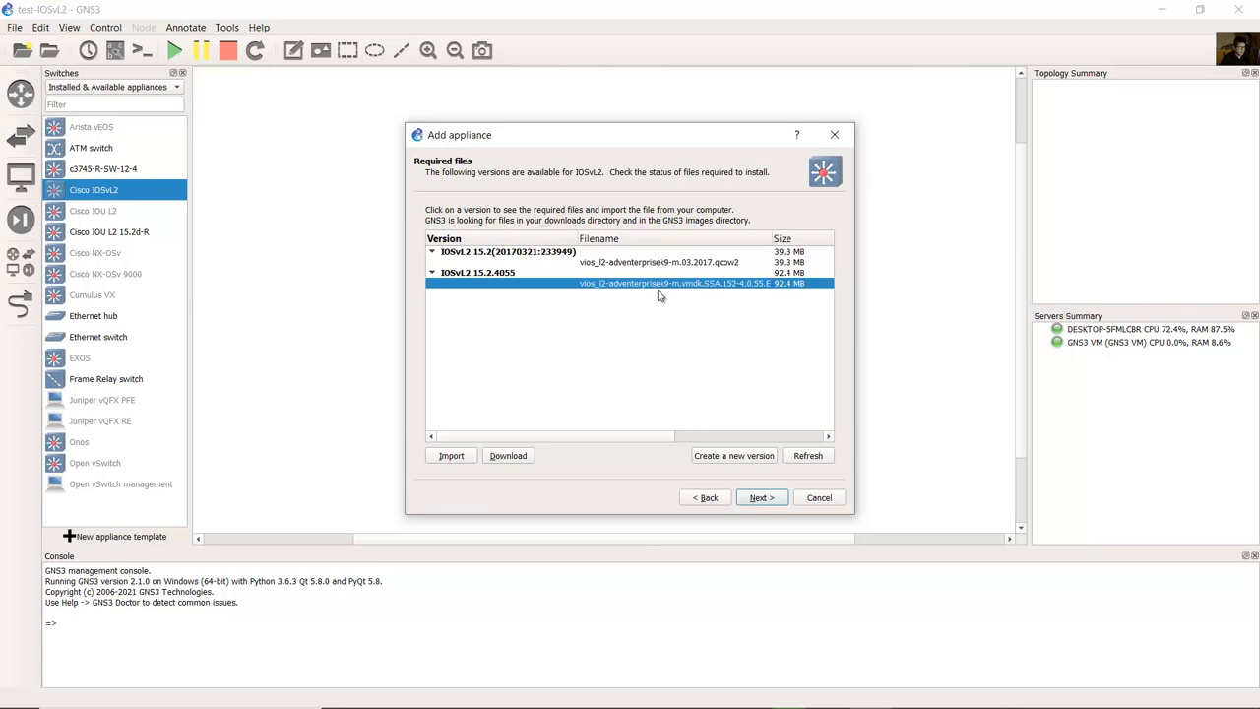
mouse_move(621, 289)
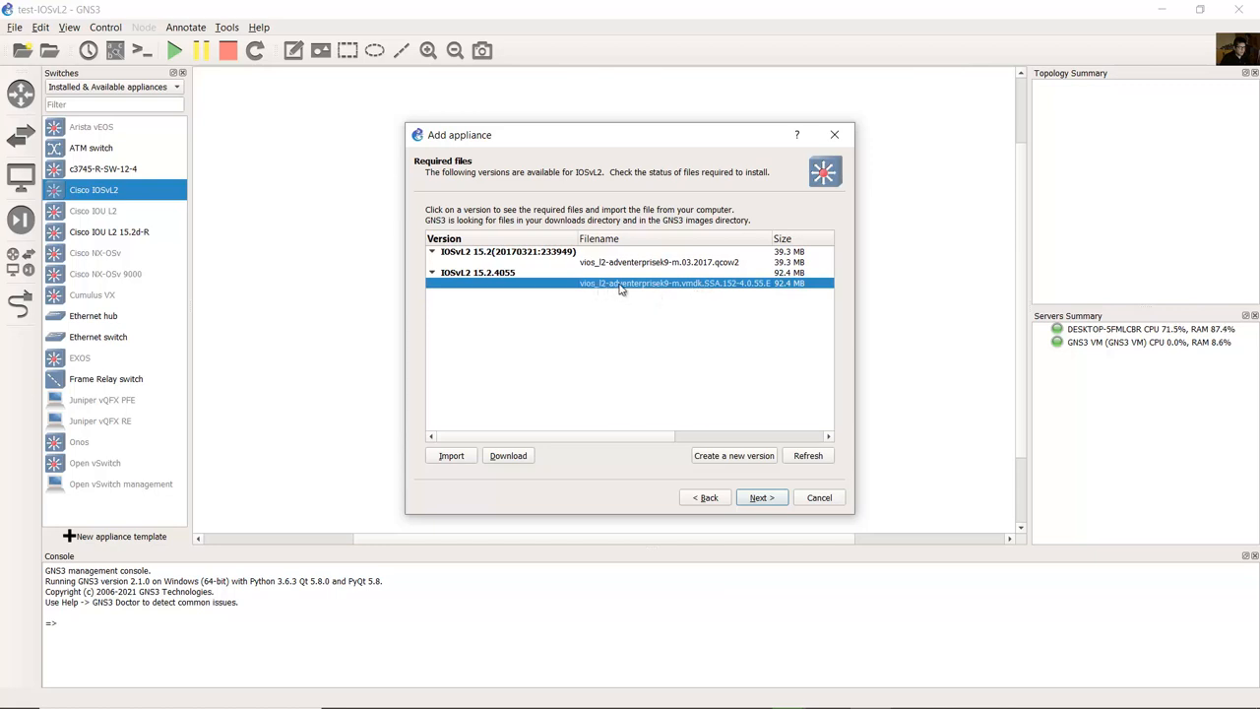
mouse_move(676, 287)
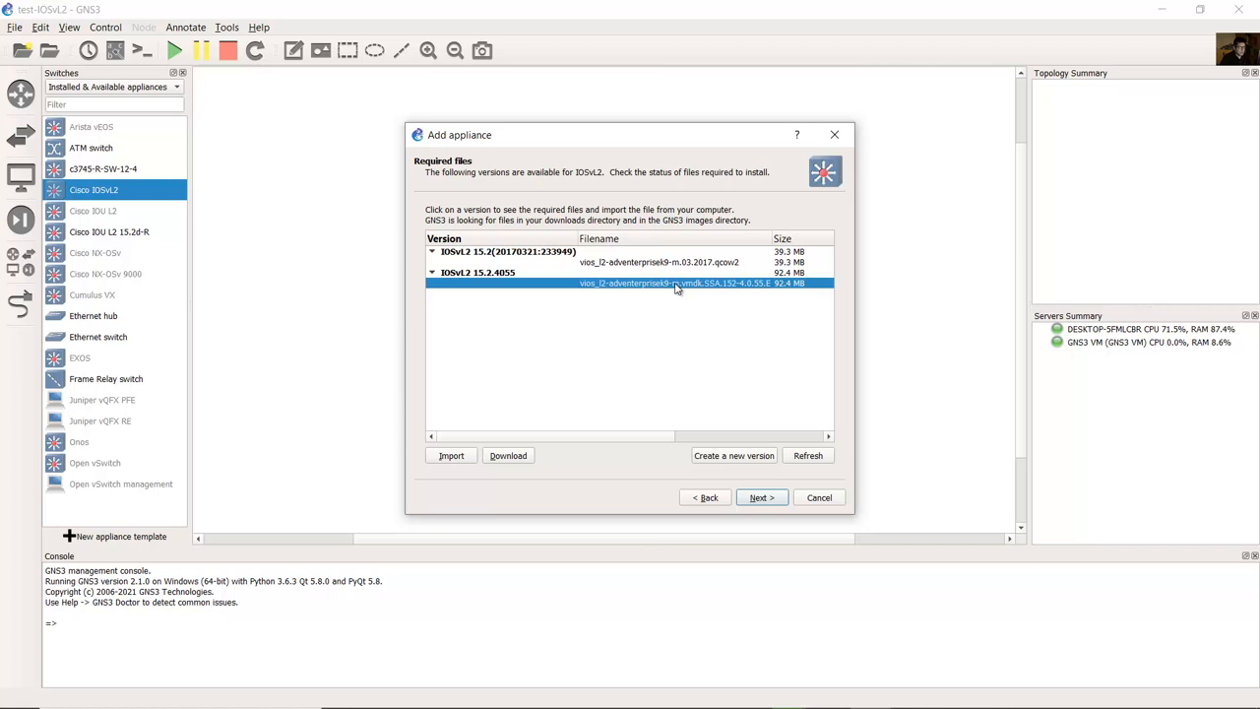
mouse_move(729, 287)
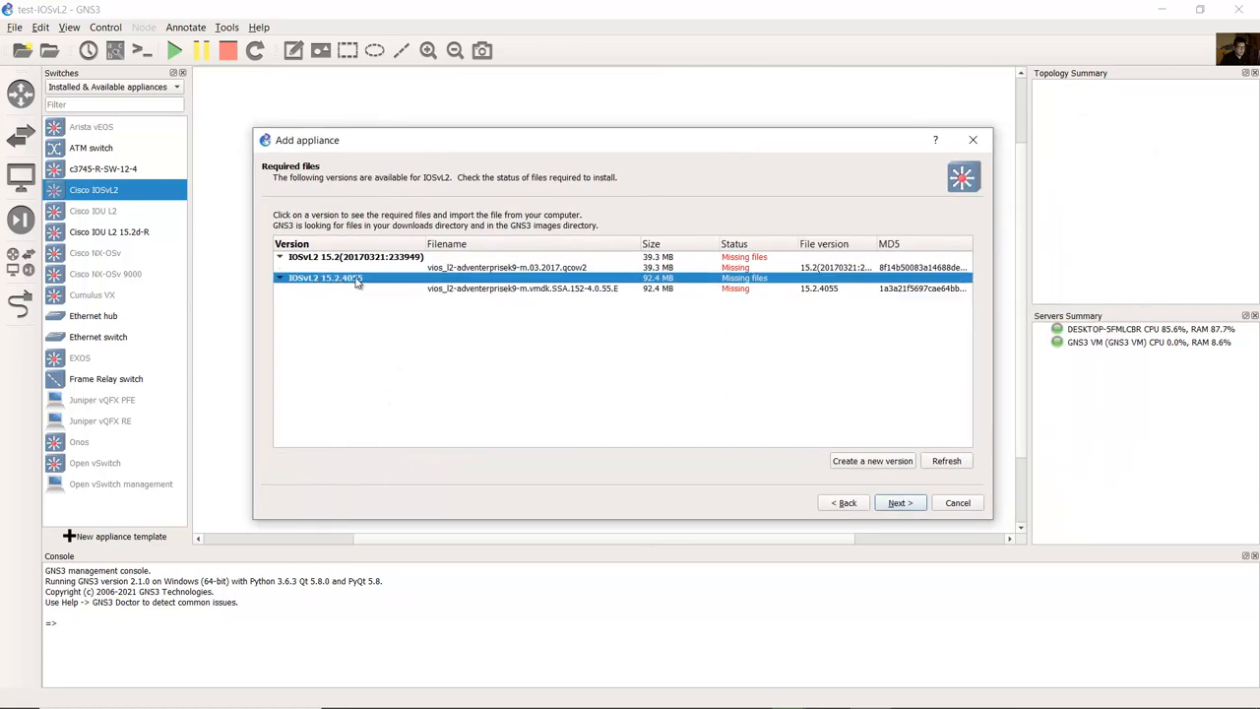
Create a new IOSvL2 appliance version named 15.2.4055-N
left_click(873, 461)
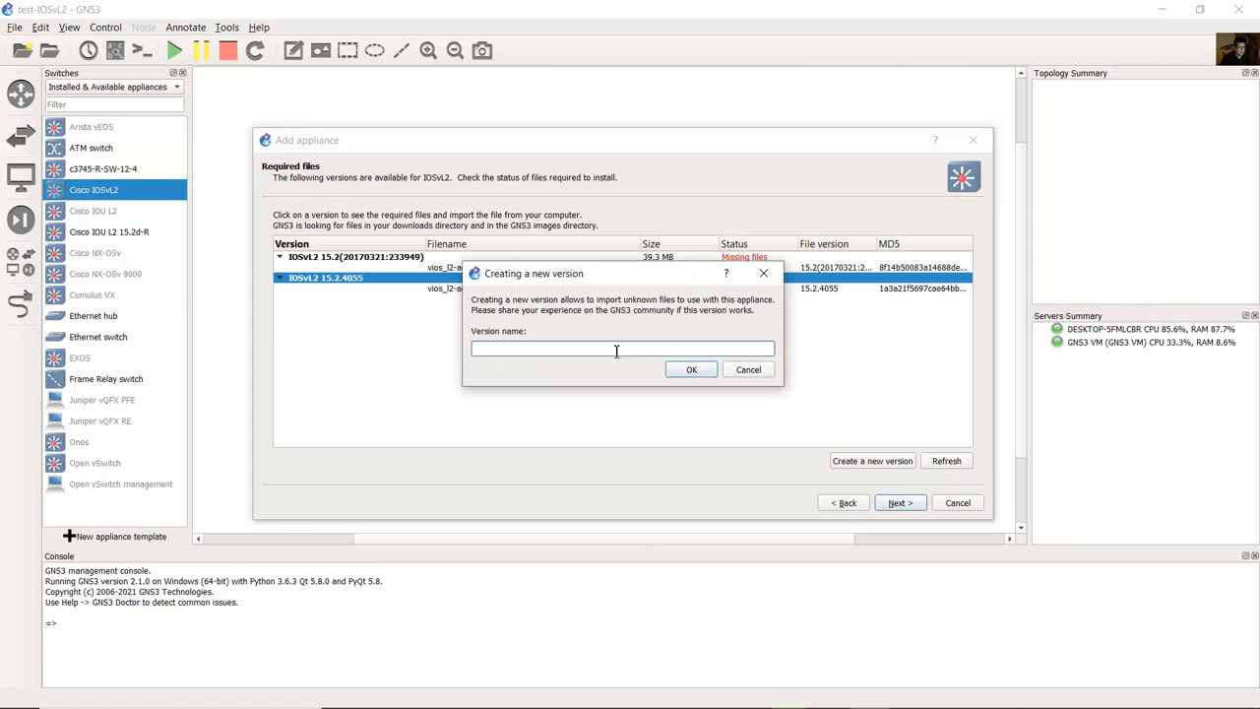
left_click_drag(534, 273, 492, 347)
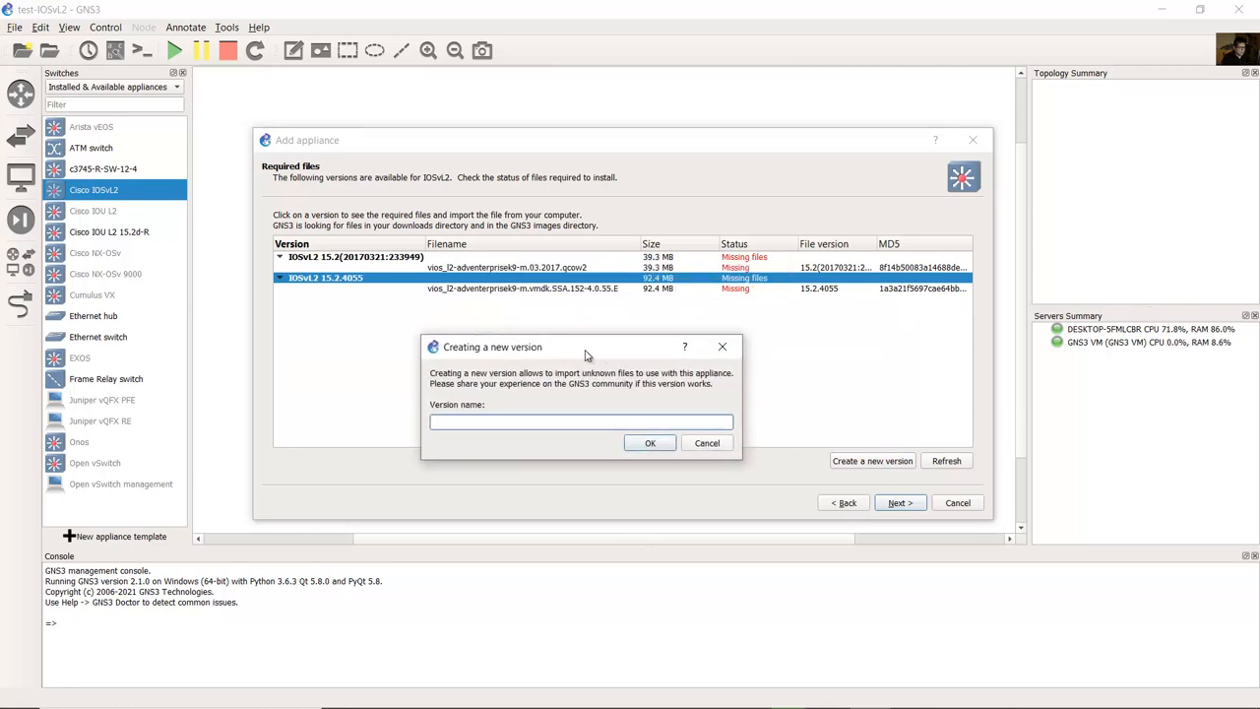
type("15.2.4055-N")
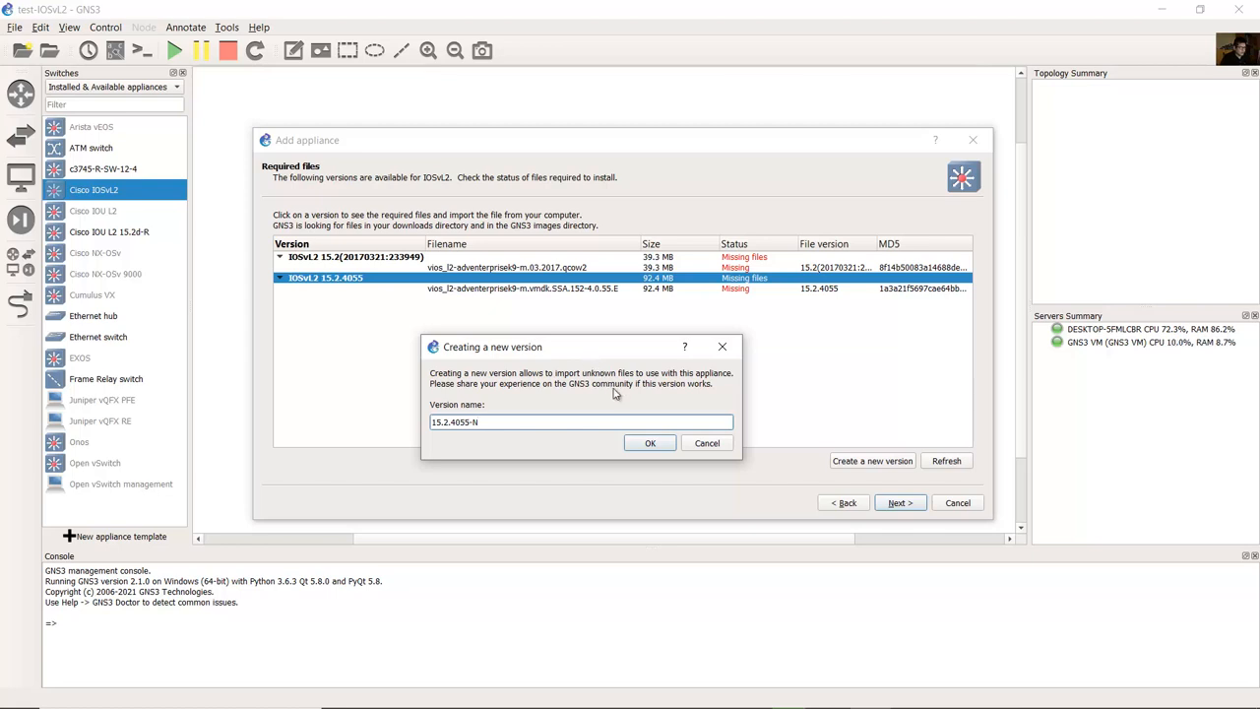
left_click(650, 443)
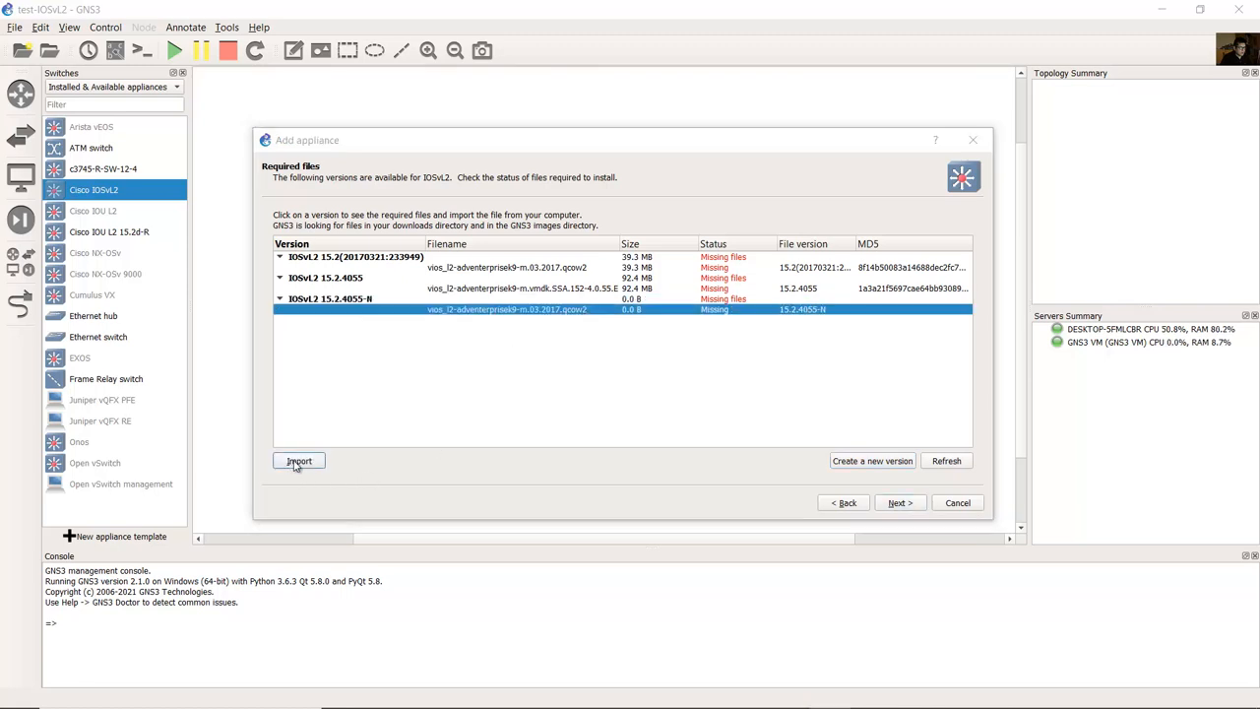
Import the vios_l2-adventerprisek9 vmdk disk image from D:\cromero\tmp for the new version
left_click(298, 461)
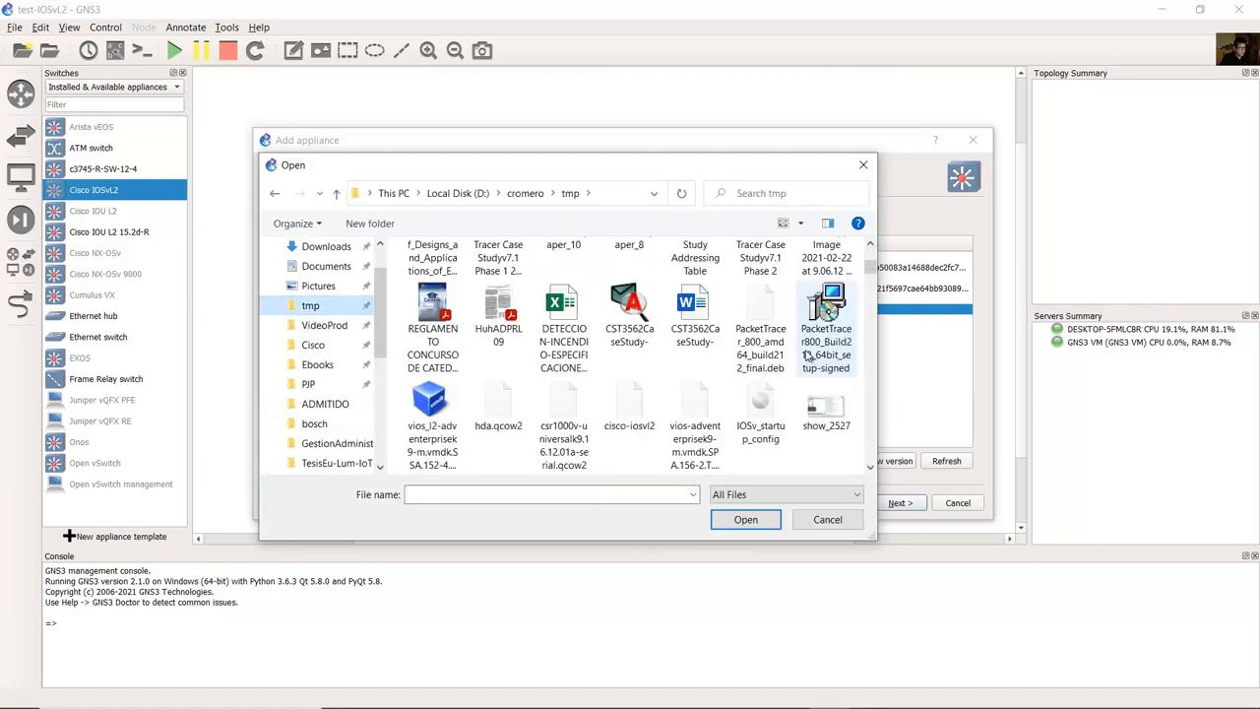
scroll("down", 3)
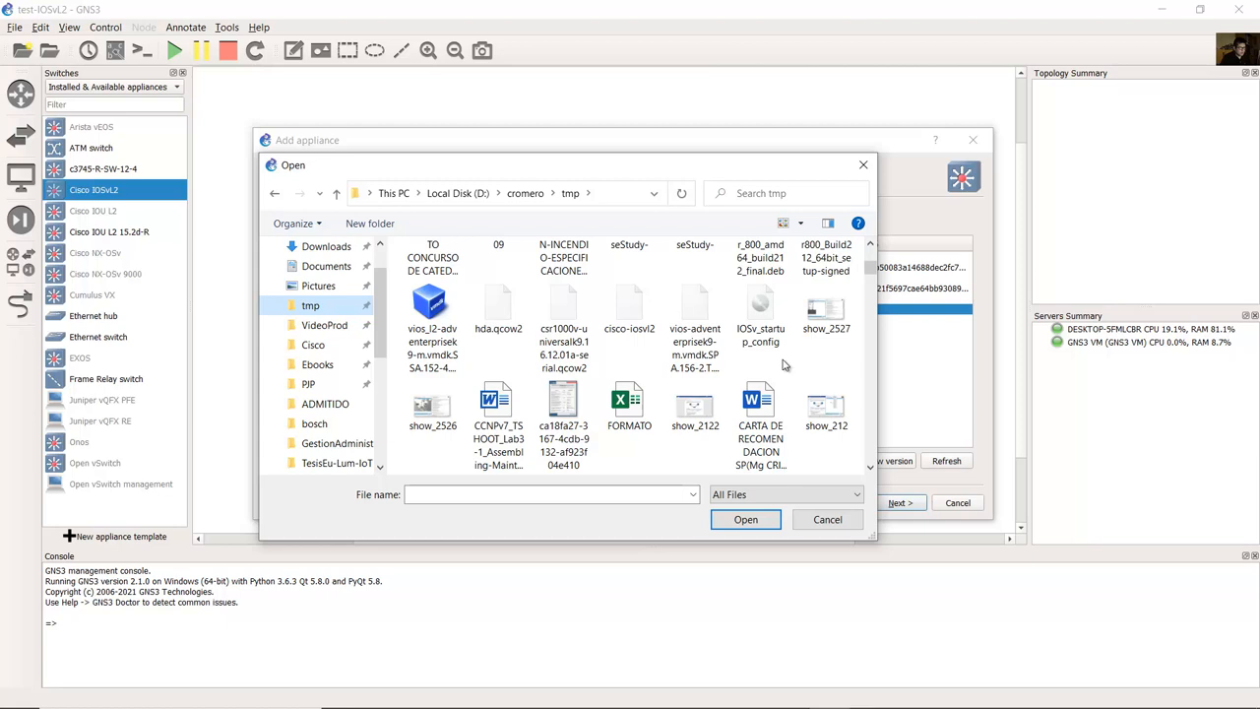
left_click(433, 305)
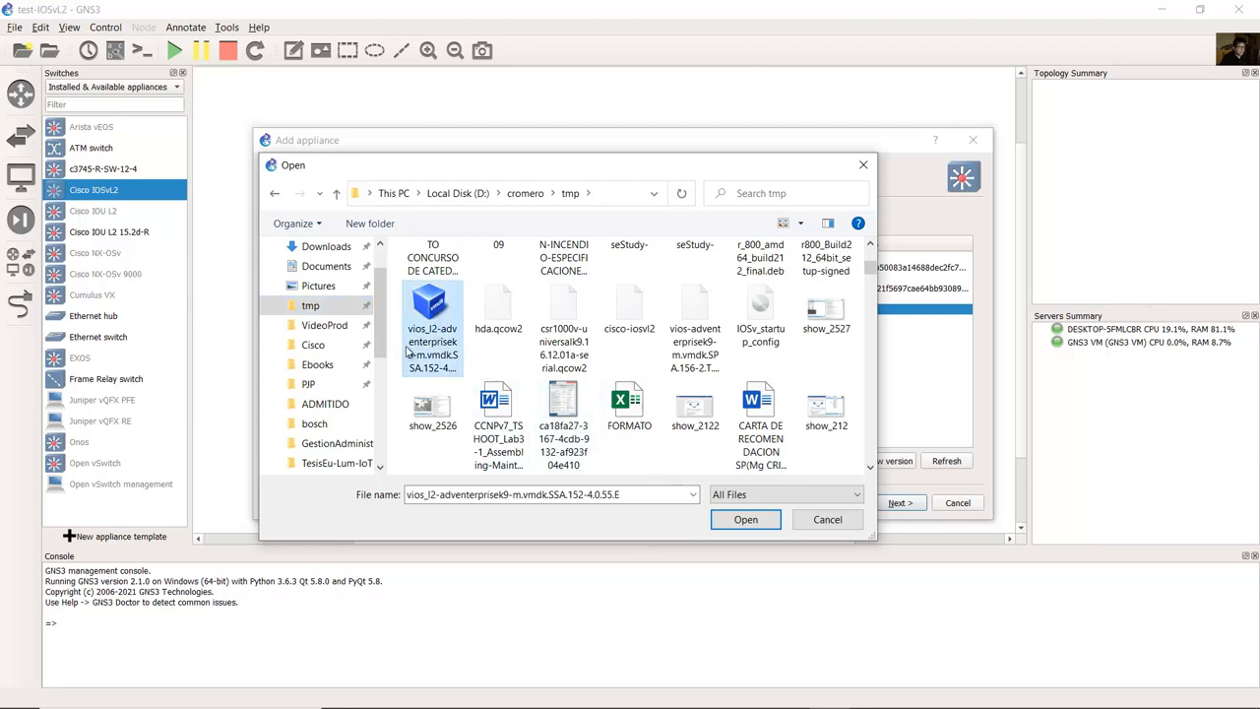
mouse_move(431, 340)
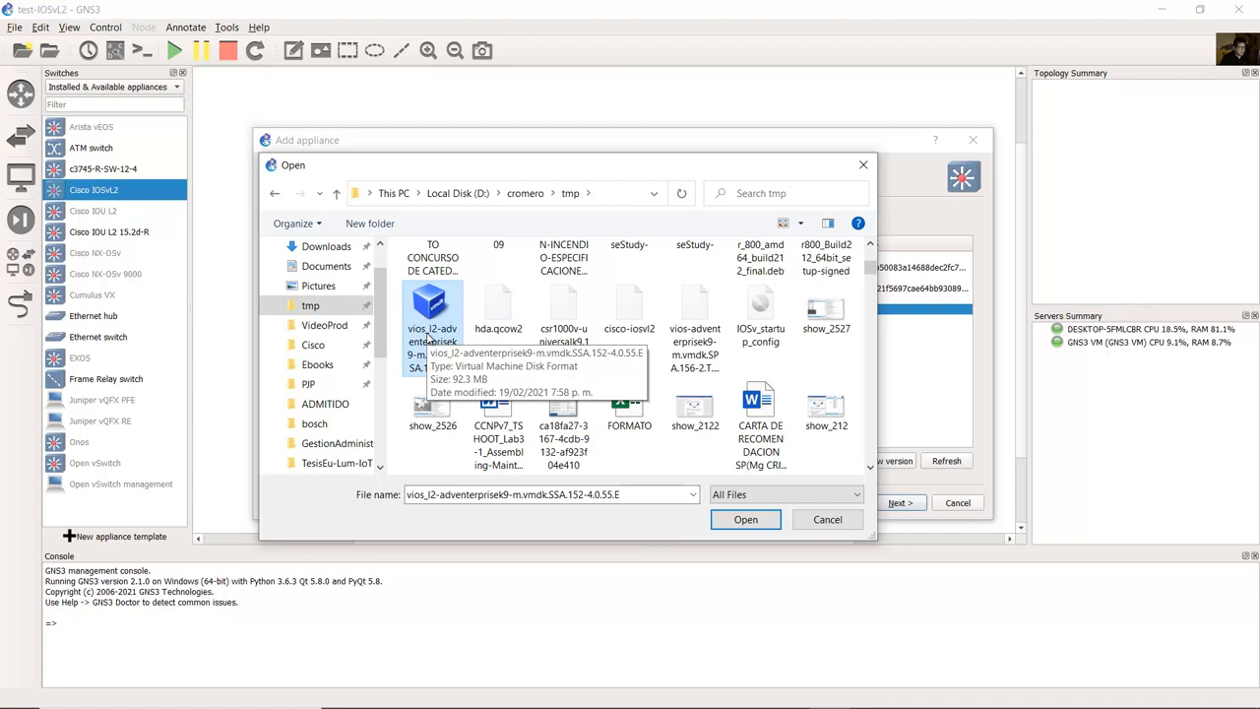
left_click(745, 519)
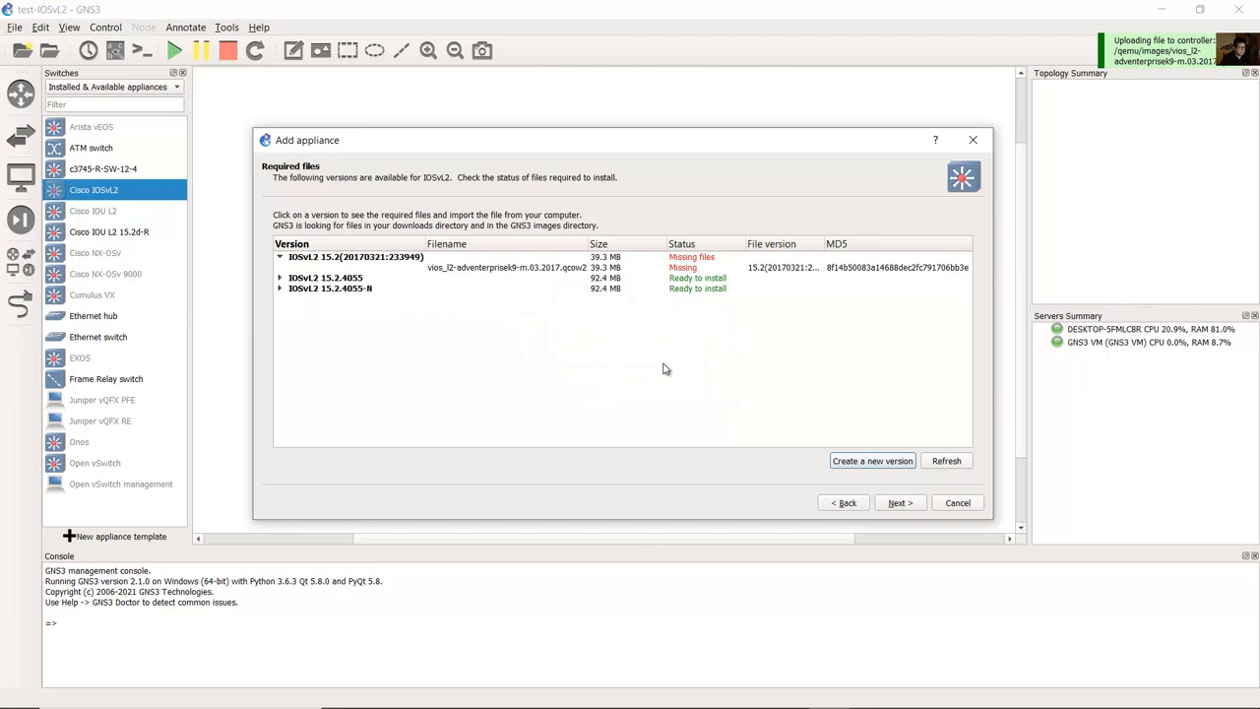
Install the IOSvL2 15.2.4055-N version, accepting the Qemu settings and summary through Finish
left_click(330, 289)
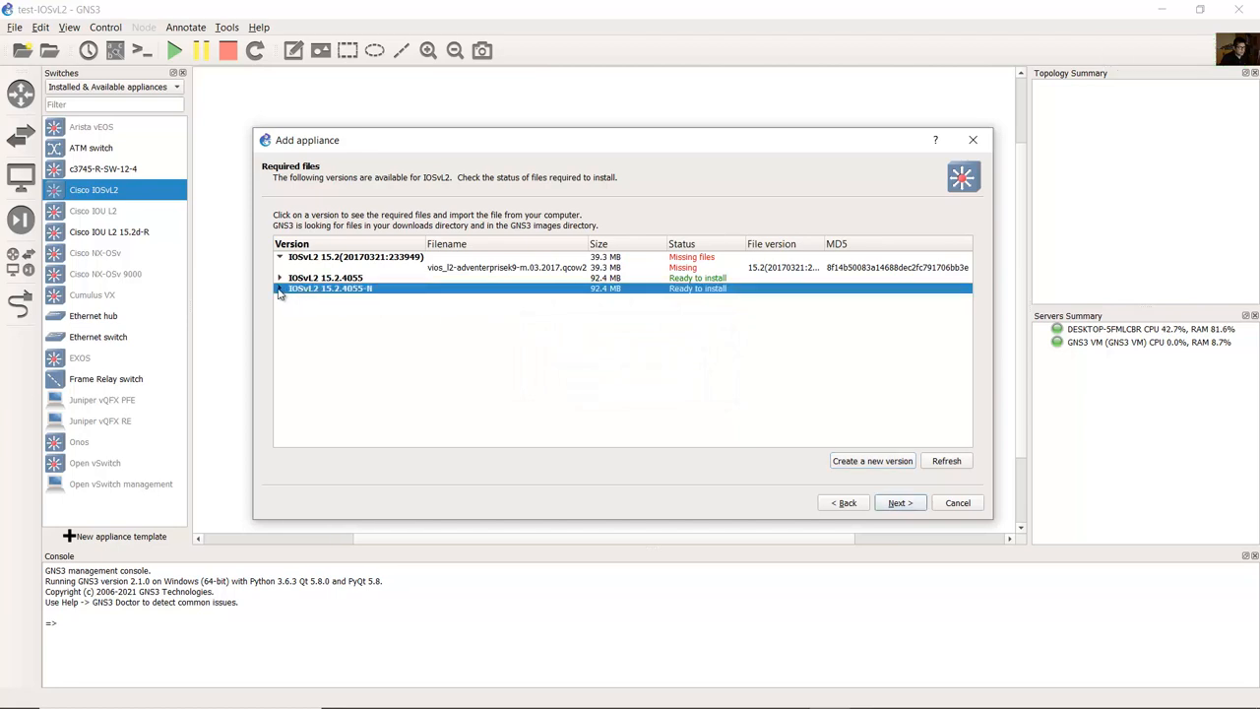
left_click(280, 287)
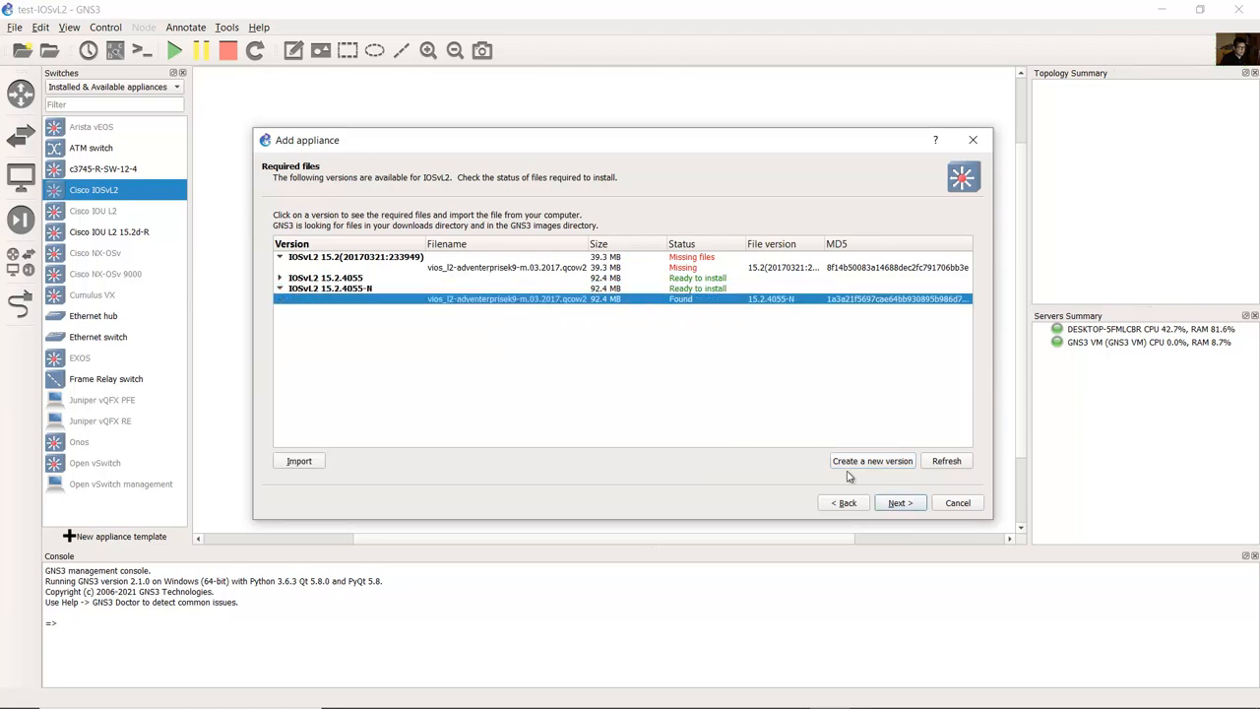
left_click(899, 502)
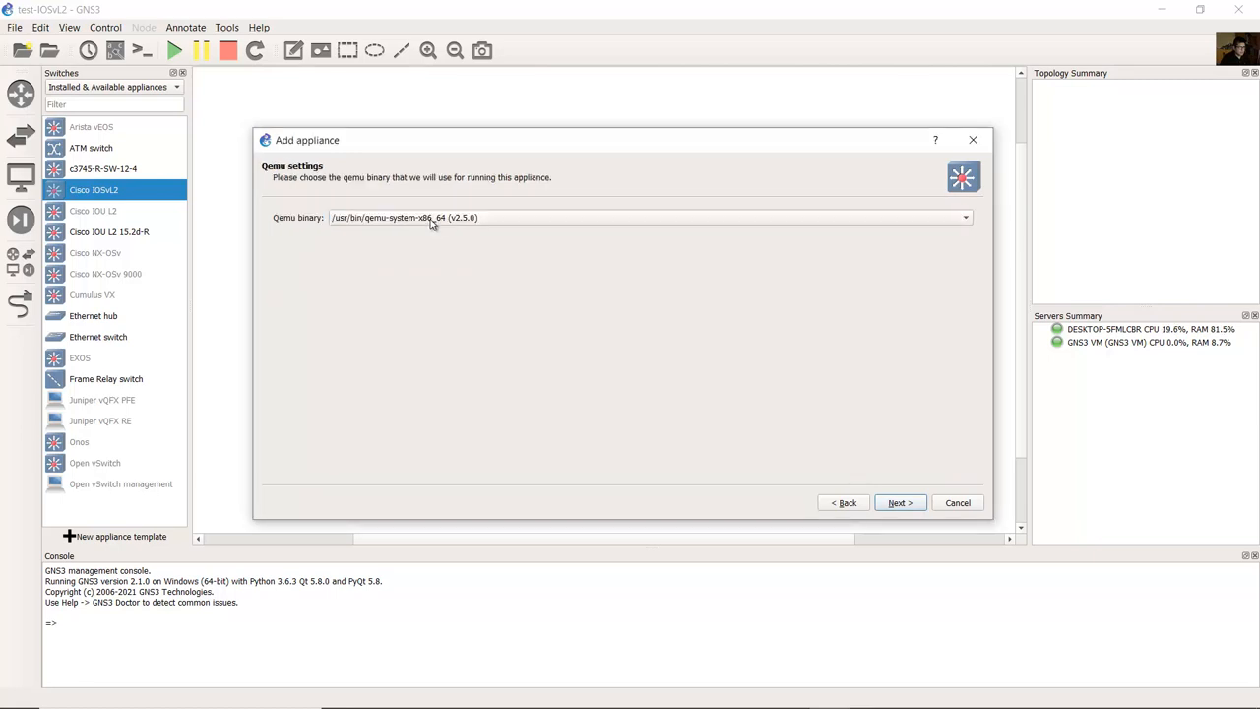
left_click(900, 502)
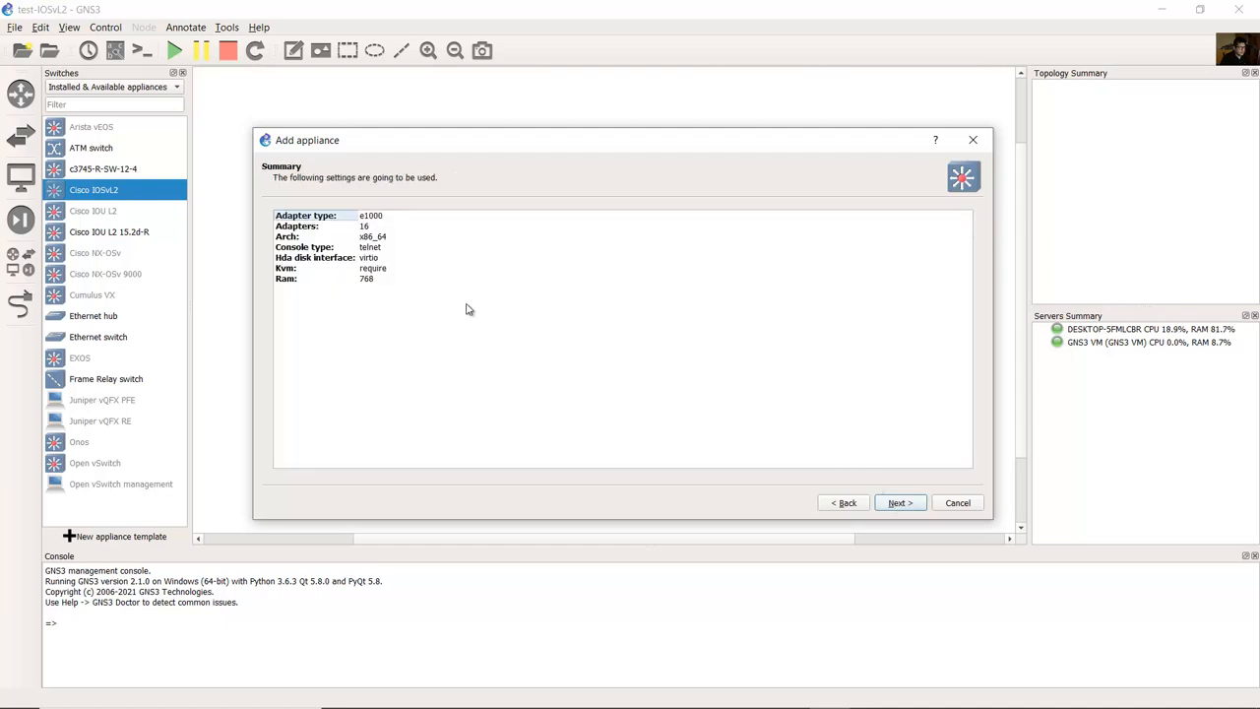
left_click(367, 257)
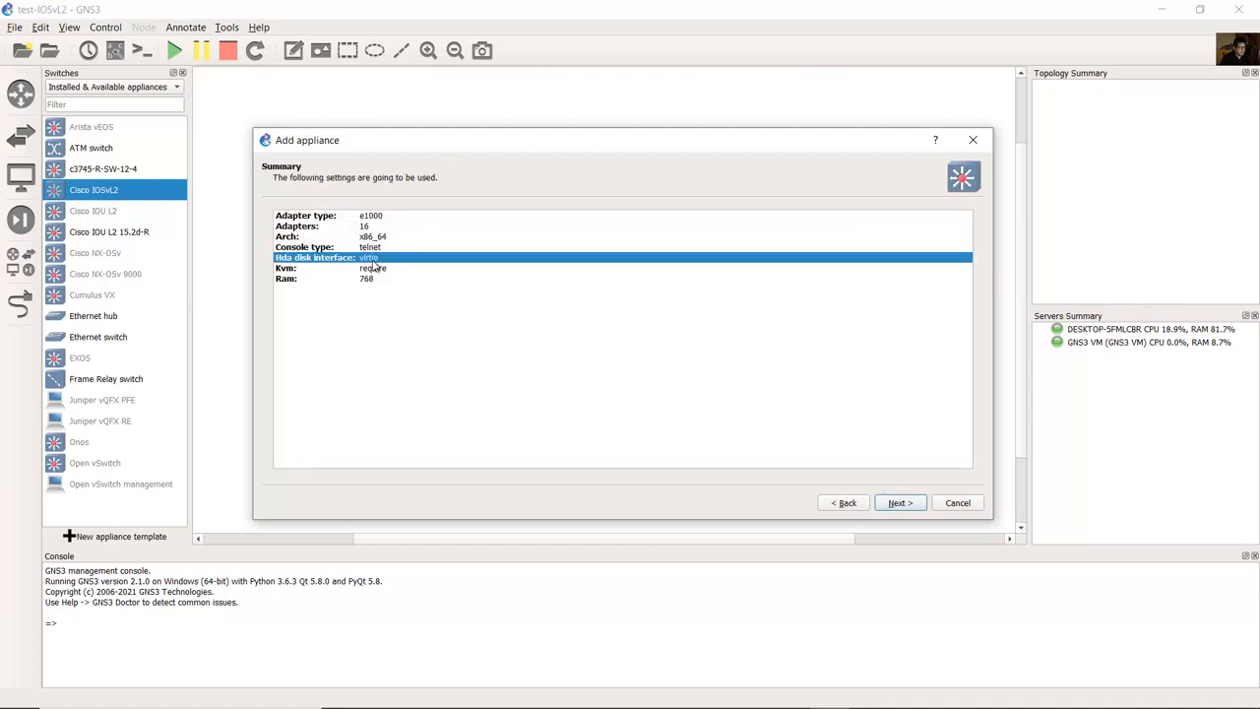
left_click(900, 502)
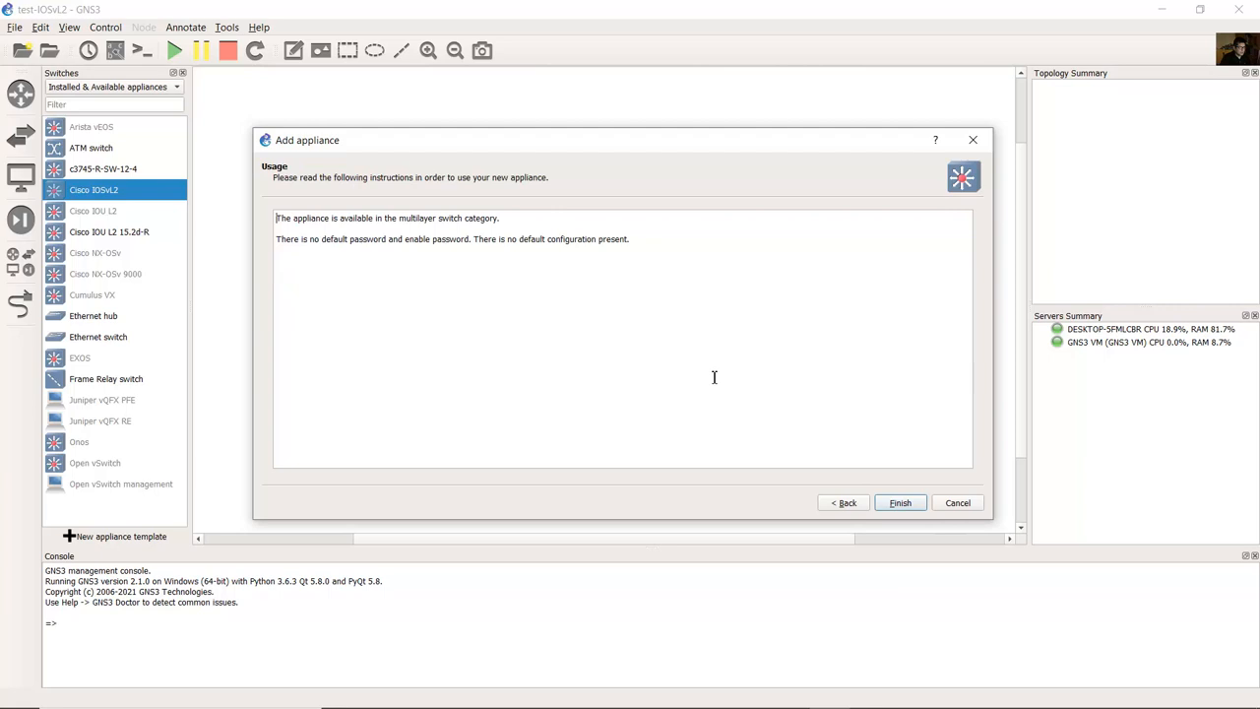
left_click(900, 502)
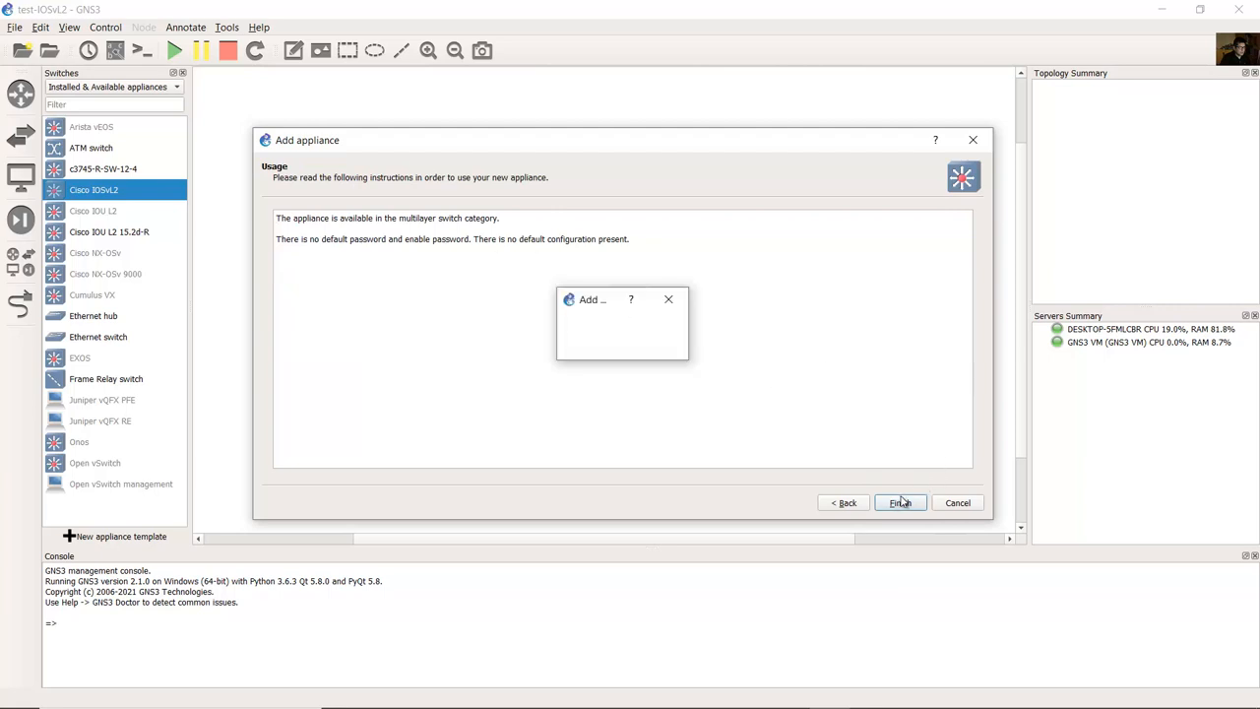
left_click(901, 502)
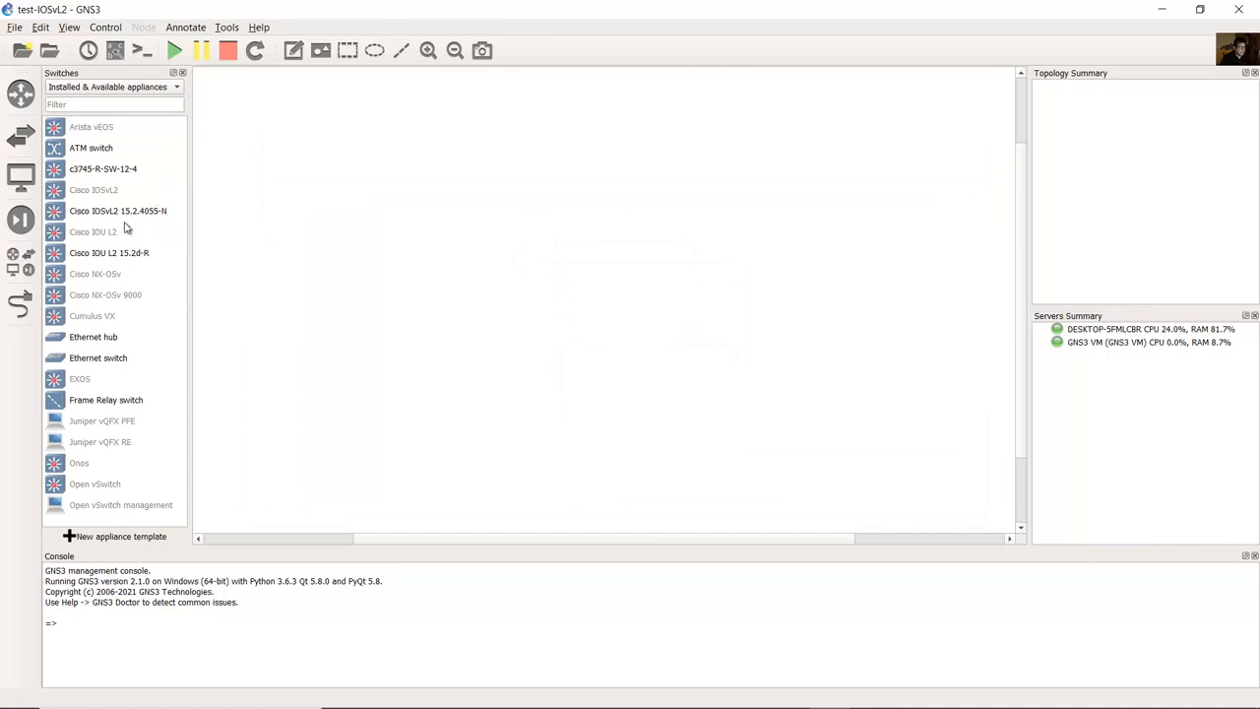
Bring up the new Cisco IOSvL2 15.2.4055-N template's QEMU VM configuration
left_click(119, 210)
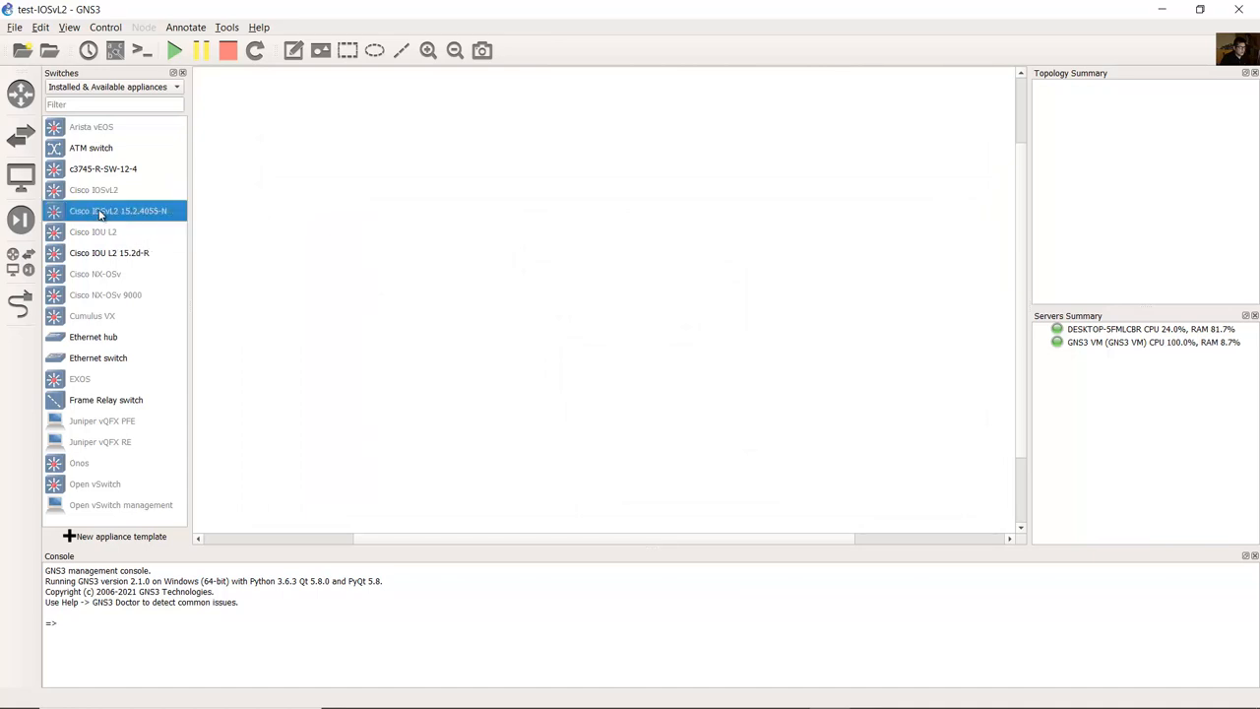
double_click(116, 211)
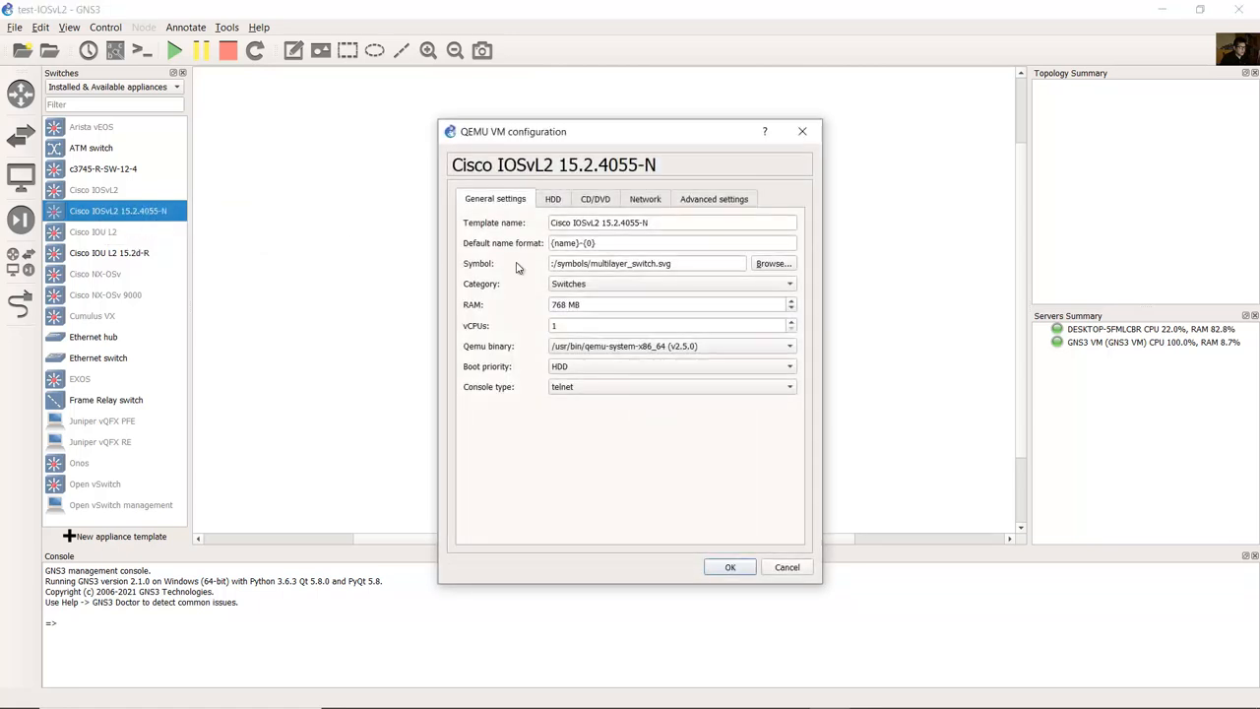
Set the template RAM to 512 MB, review the HDD, CD/DVD and 16-adapter Network settings, and save
double_click(639, 263)
type("512")
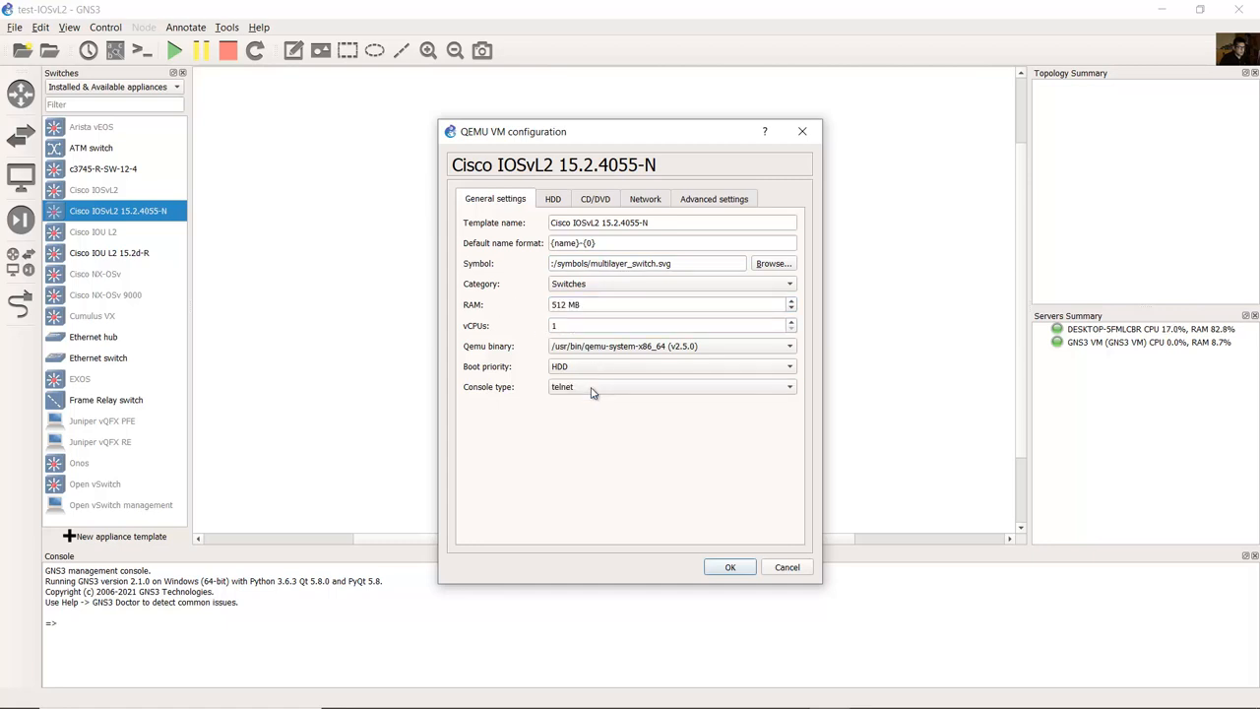
left_click(553, 199)
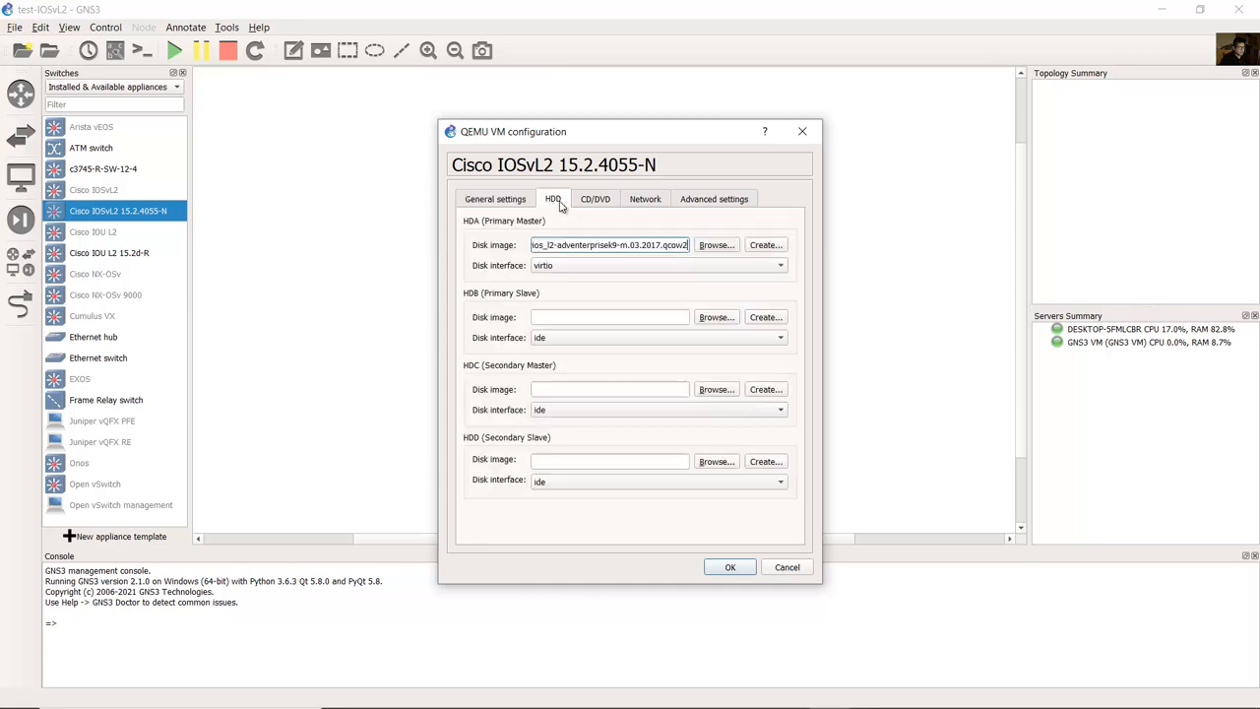
left_click(596, 197)
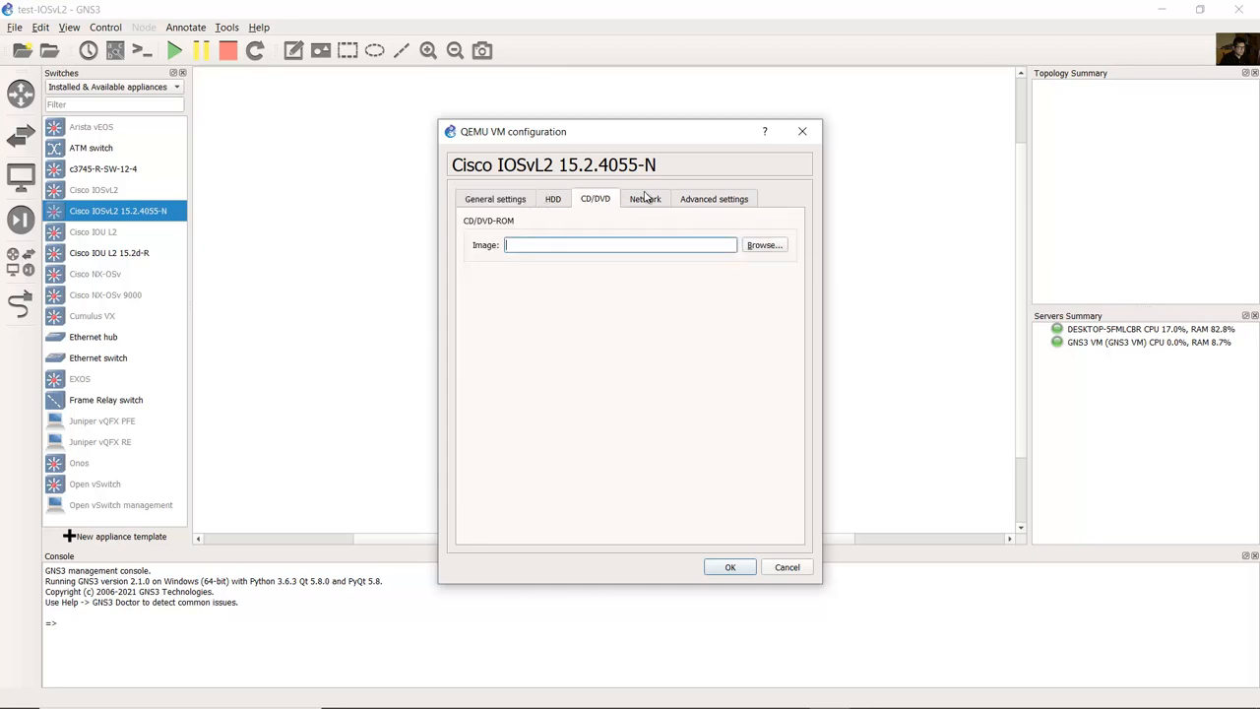
left_click(645, 198)
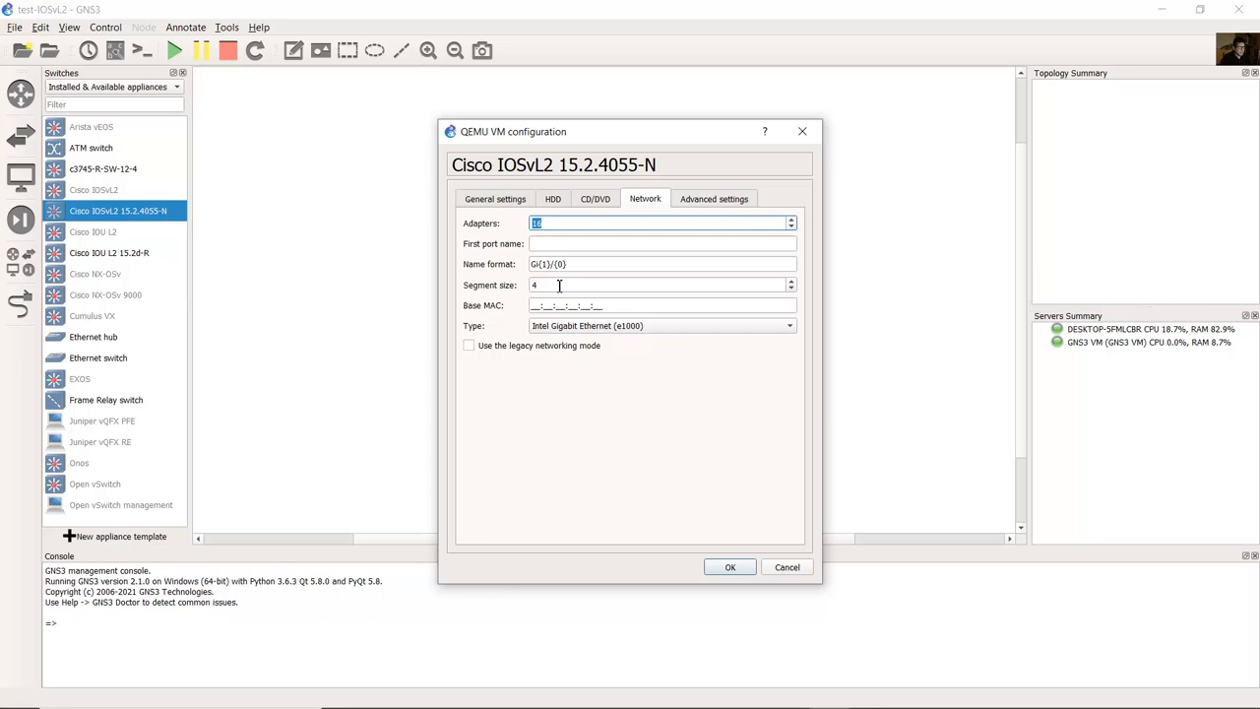
left_click(657, 264)
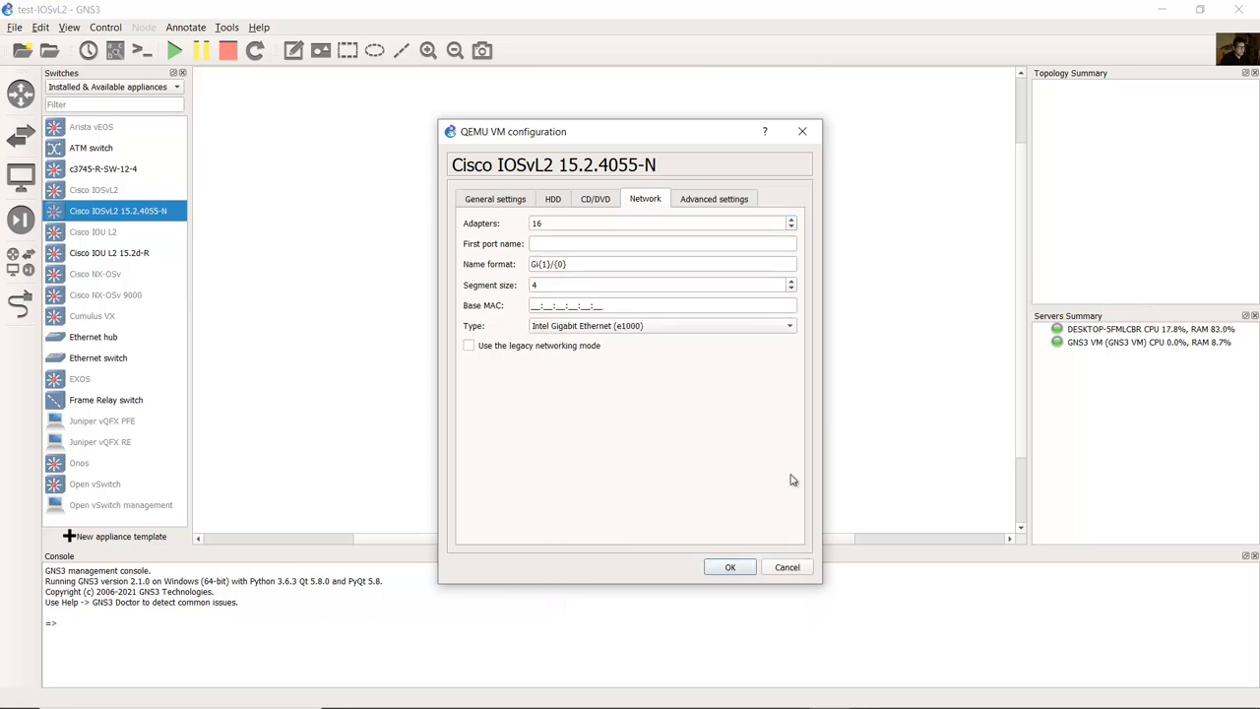
left_click(730, 566)
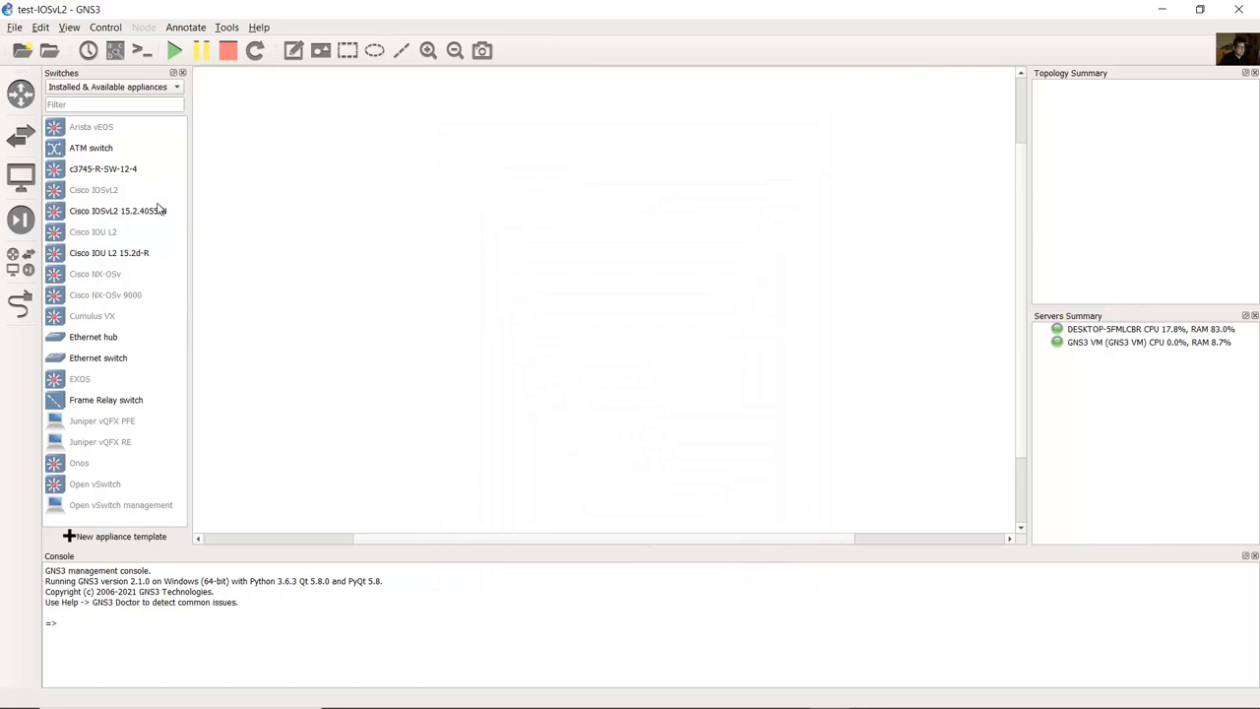
Place two IOSvL2 switches on the canvas named S1 and S2 and start both
left_click(116, 209)
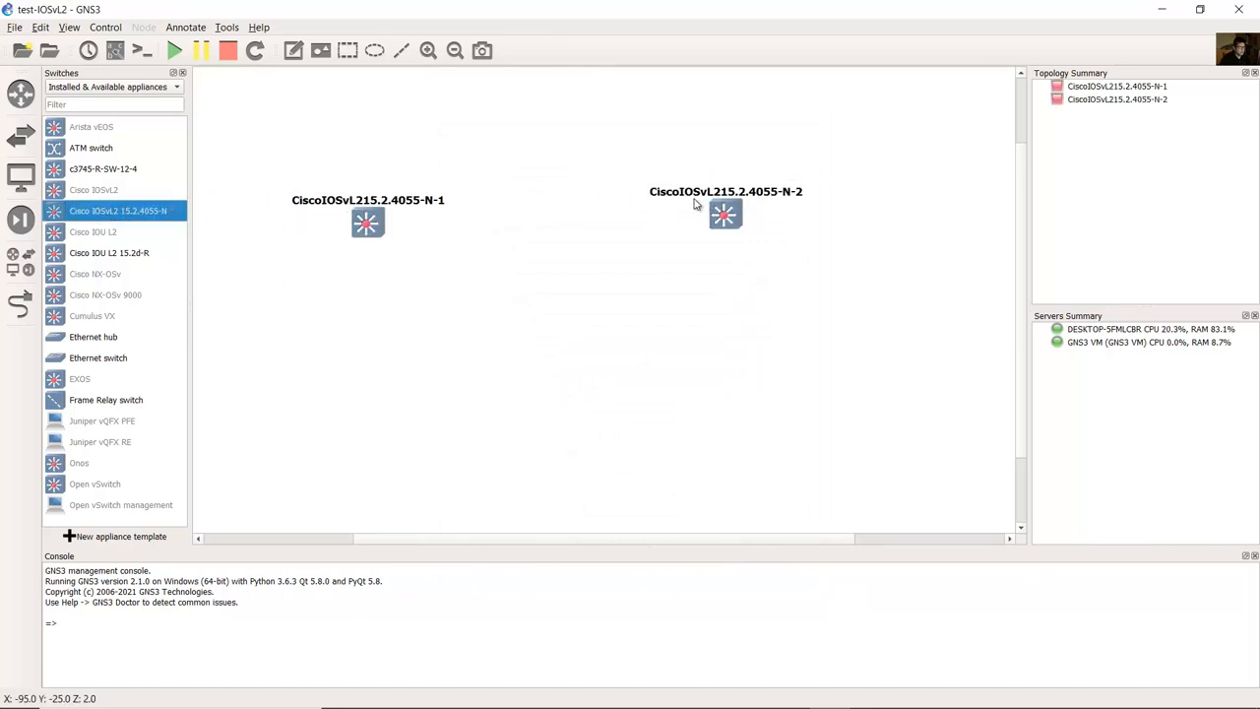
mouse_move(450, 260)
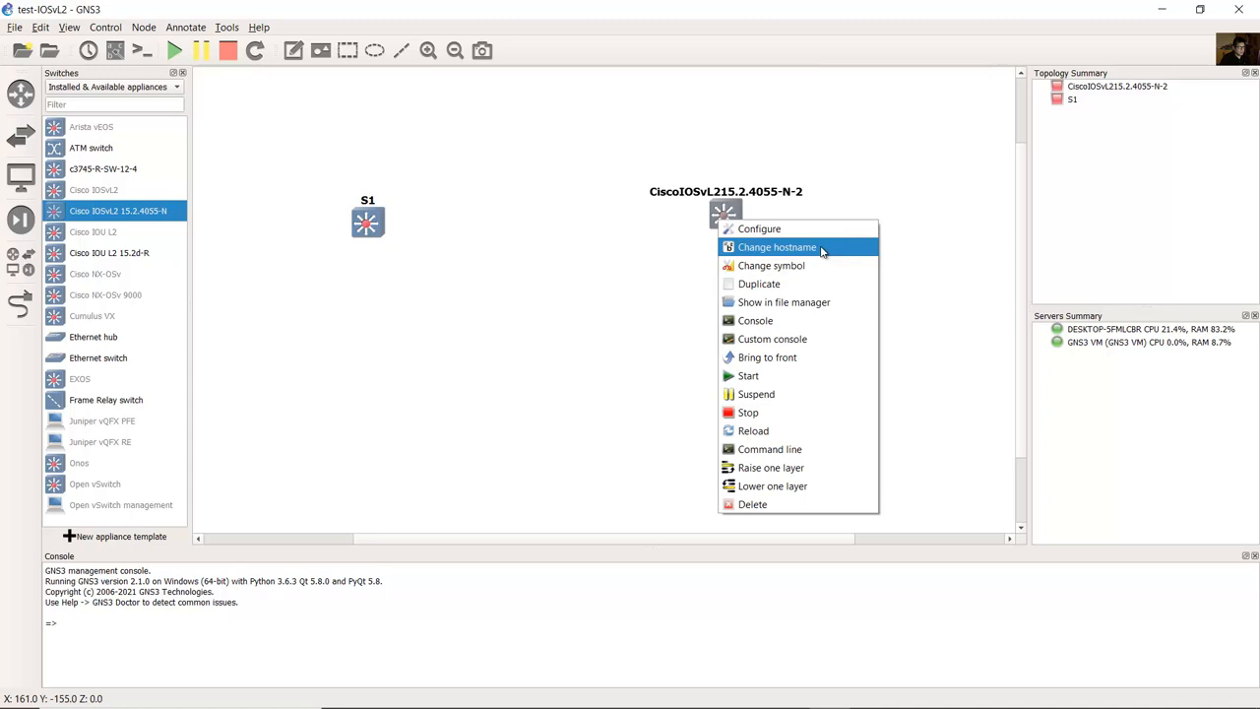
left_click(775, 247)
type("S2")
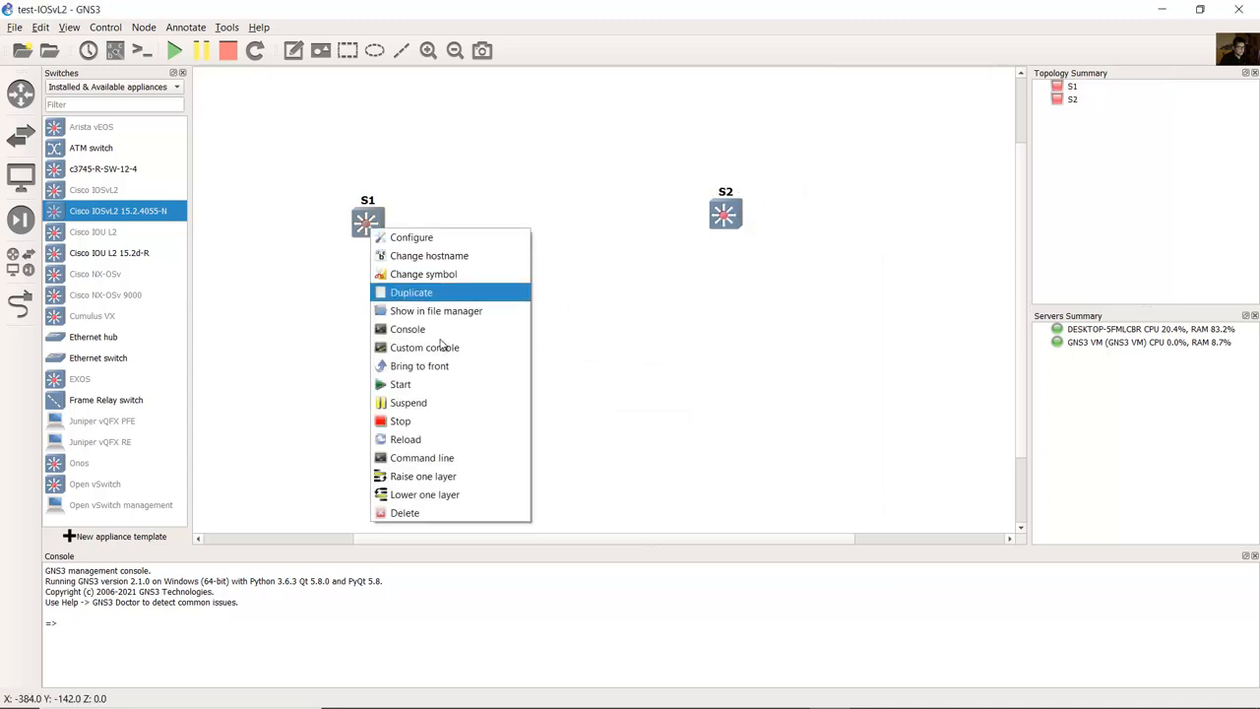
left_click(475, 310)
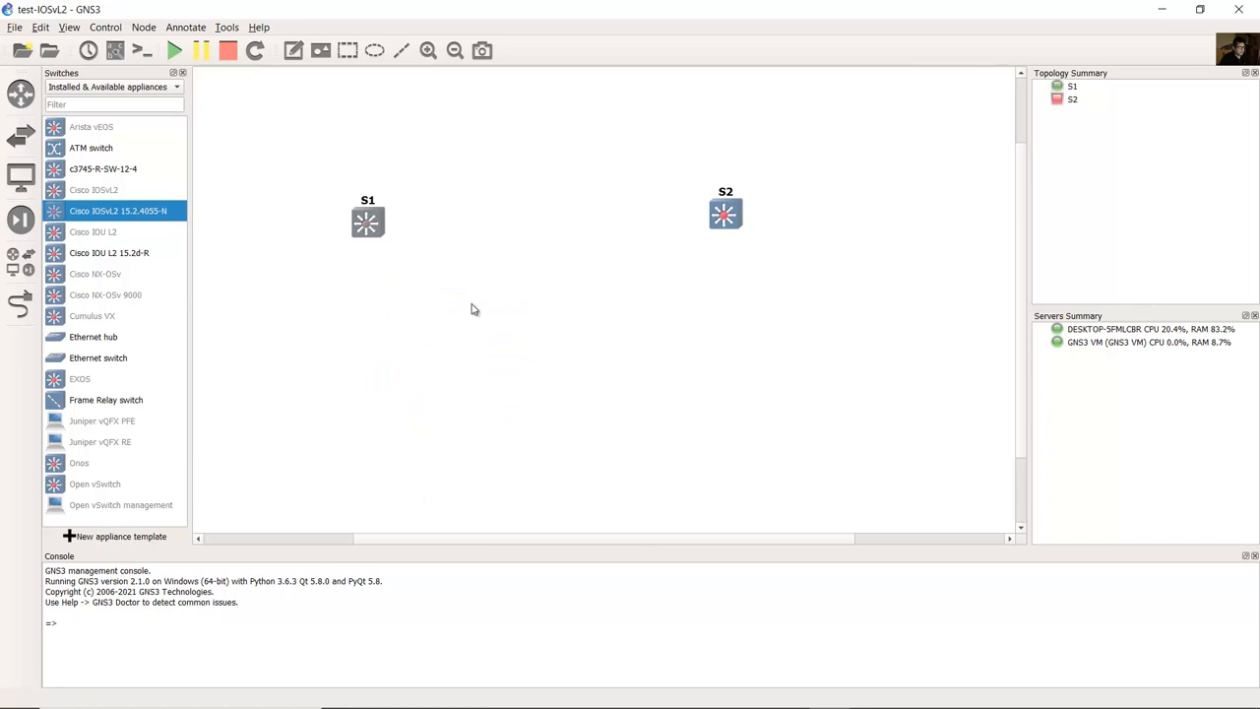
right_click(724, 213)
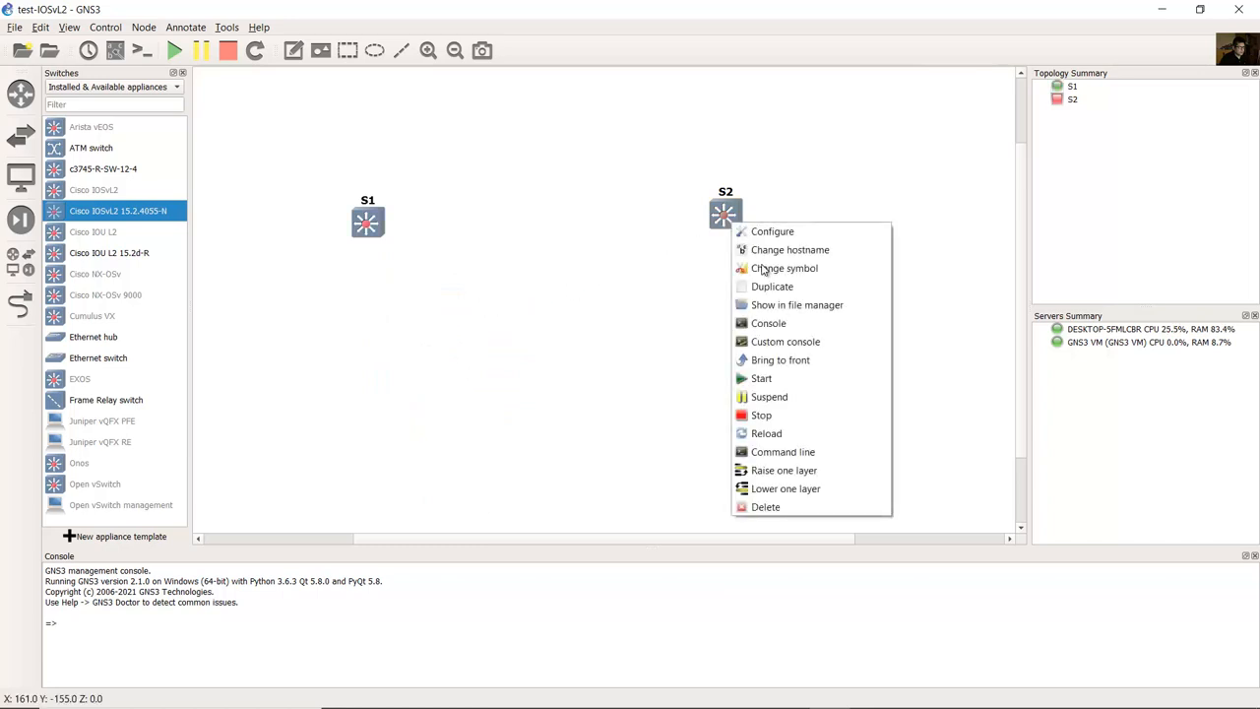
left_click(562, 167)
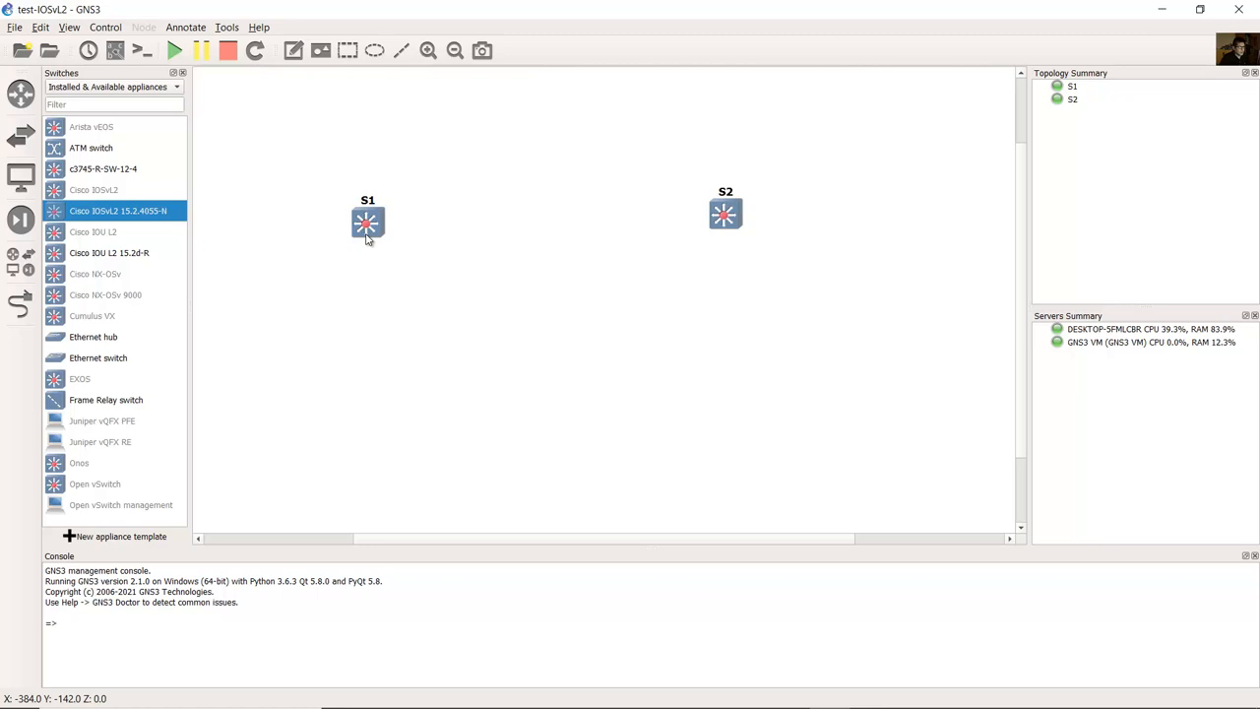
Bring switches S1 and S2 to the privileged Switch# prompt with the enable command
double_click(367, 221)
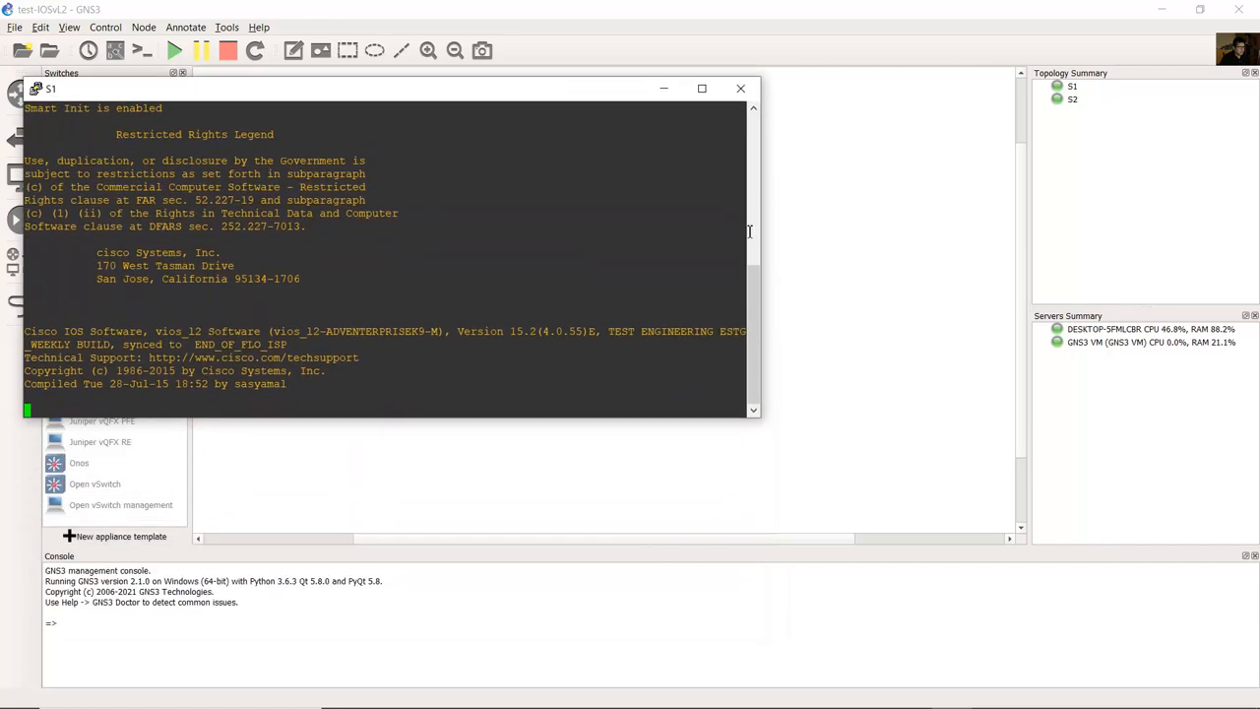
left_click(740, 89)
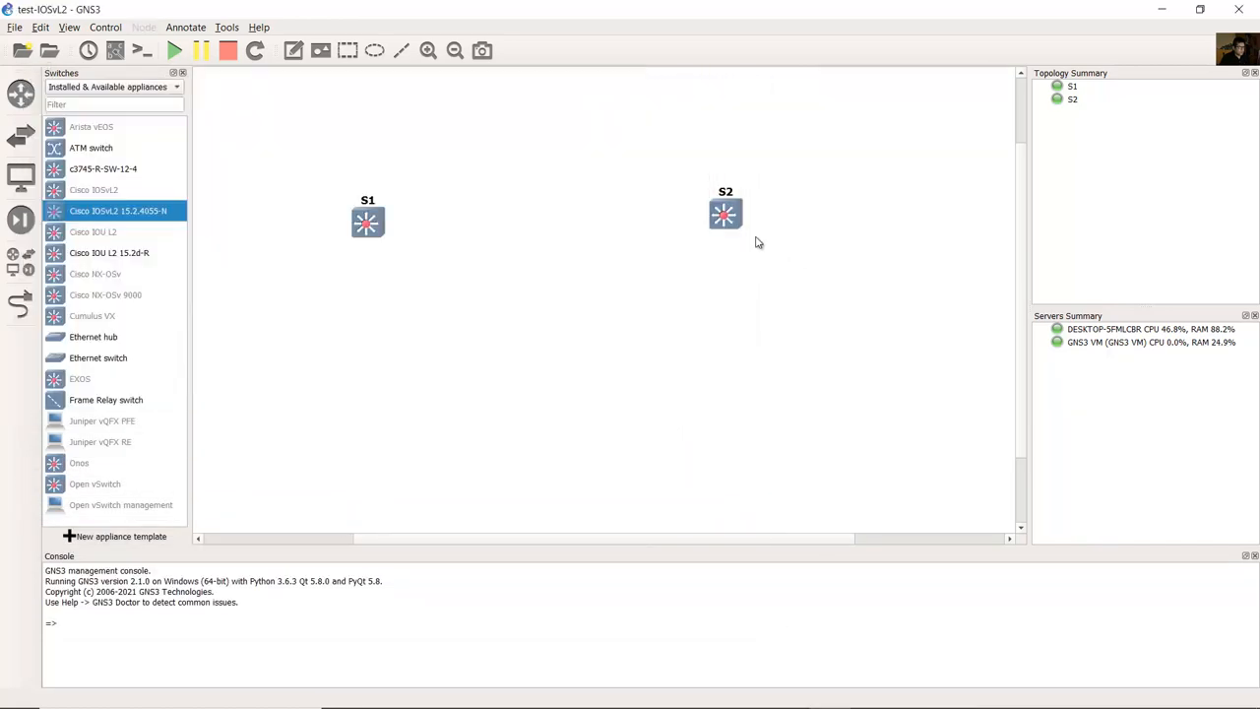
double_click(724, 213)
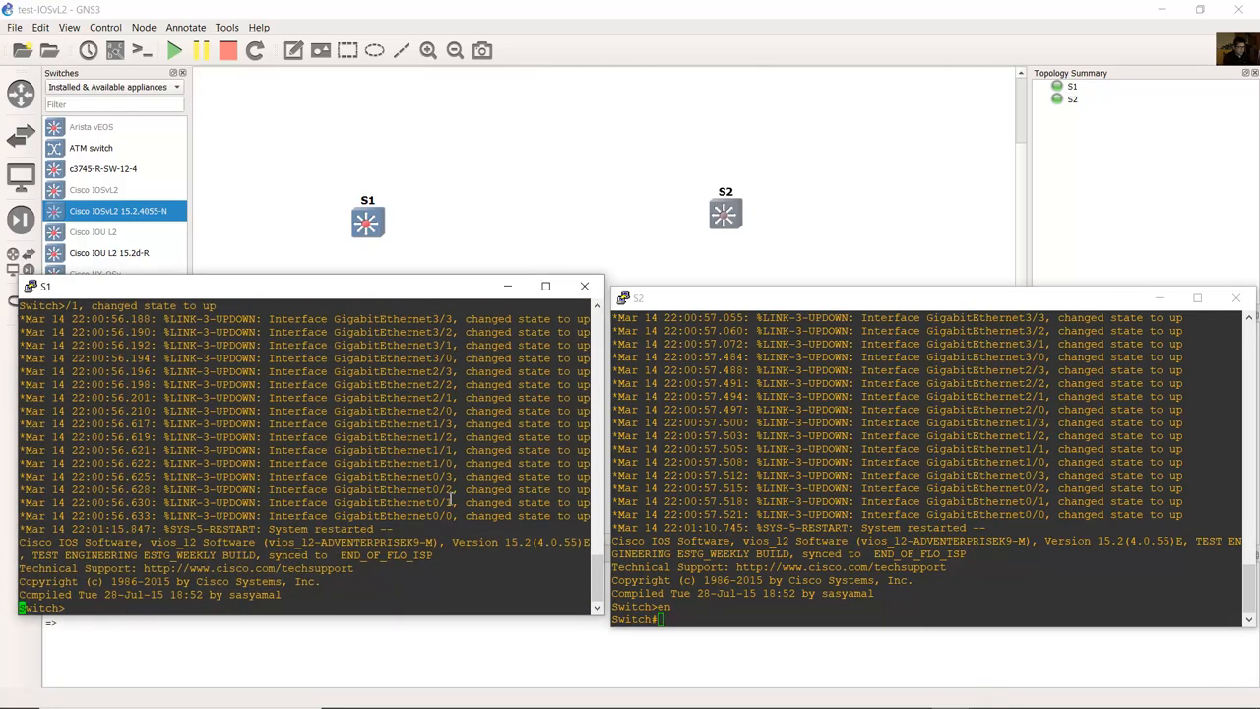
type("enable")
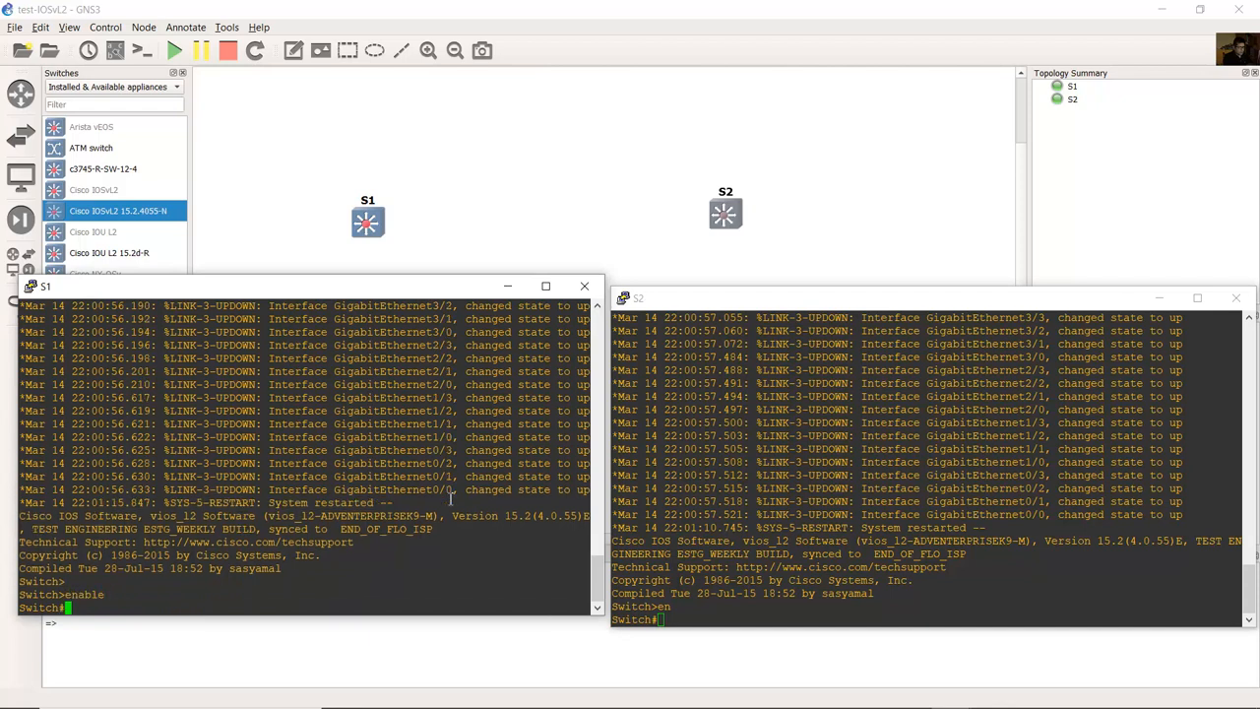
mouse_move(571, 311)
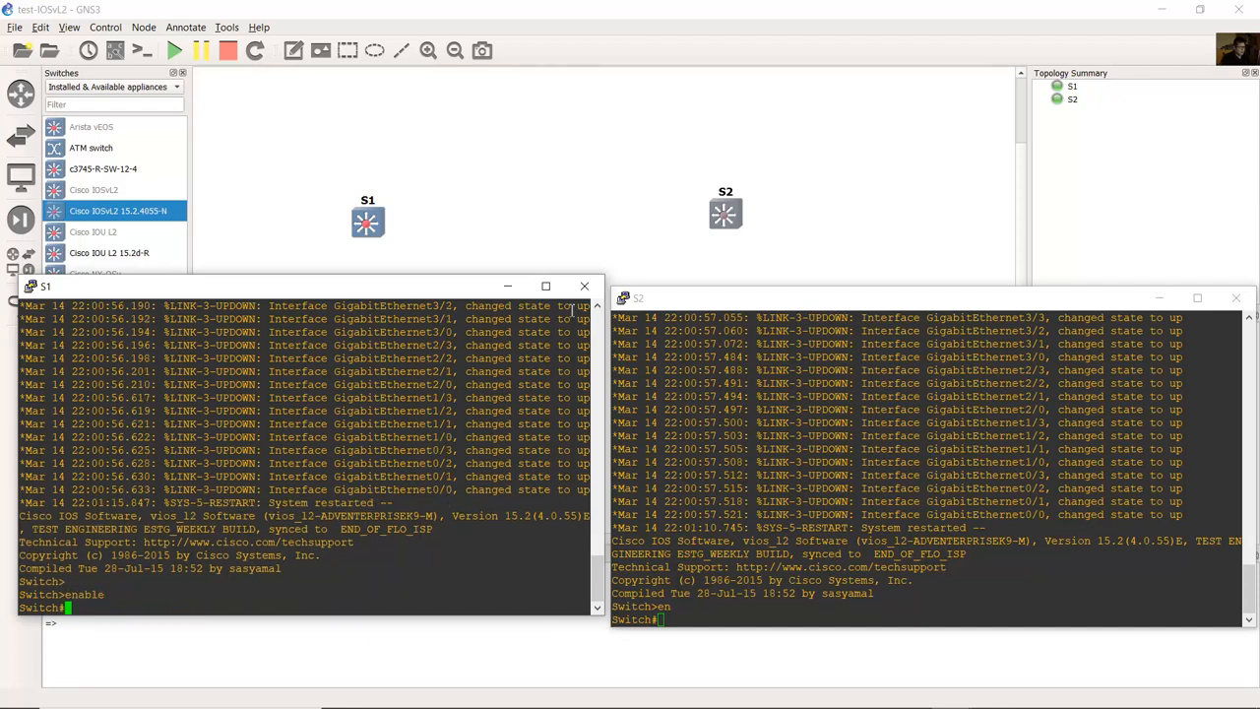